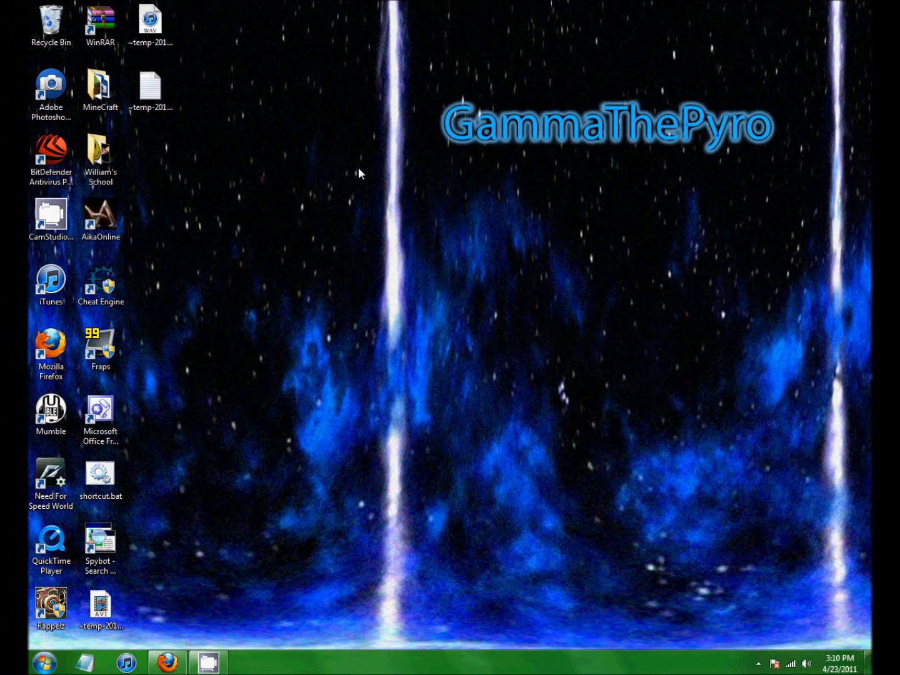
pyautogui.moveTo(440, 255)
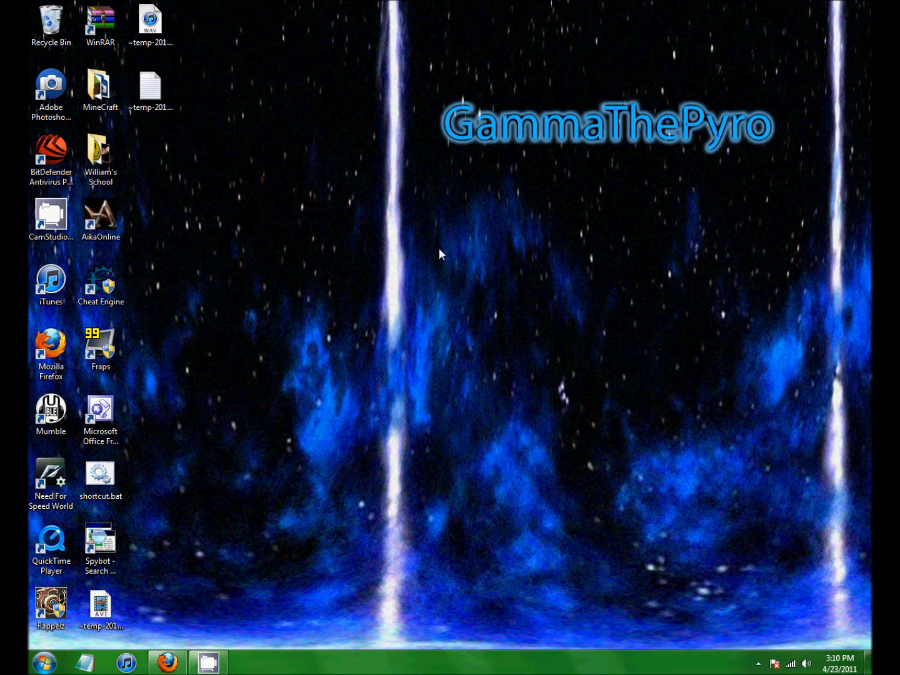
pyautogui.moveTo(228, 460)
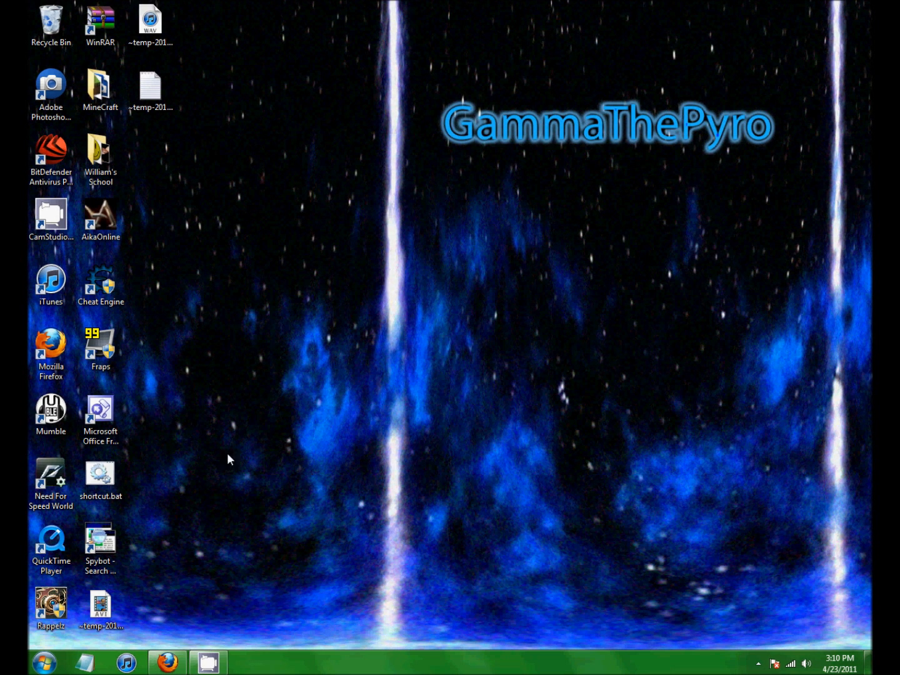
# Step: Launch shortcut.bat and choose option 1 to open Command Prompt
pyautogui.doubleClick(100, 475)
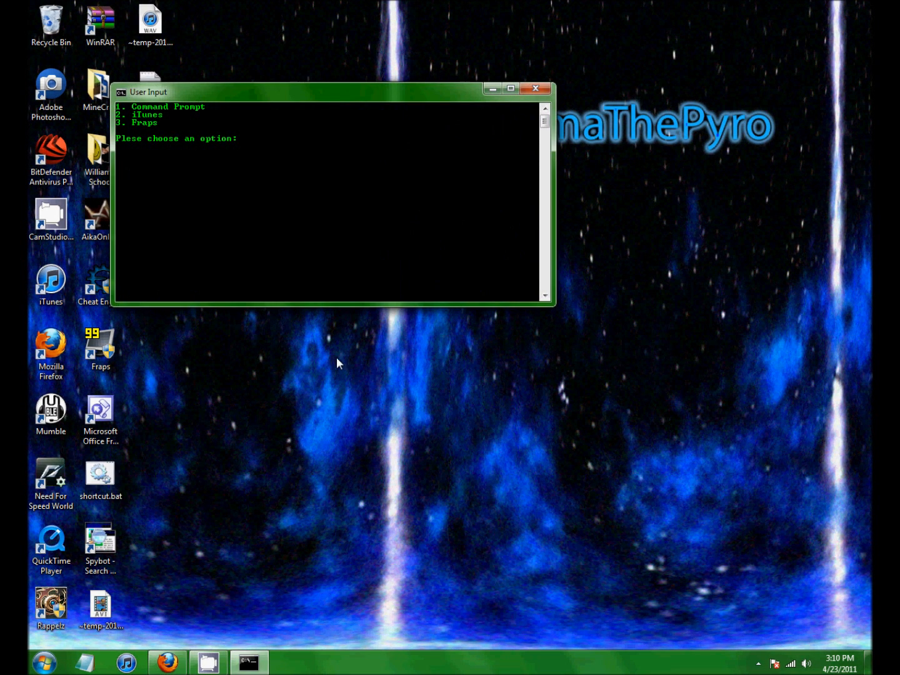
pyautogui.moveTo(214, 101)
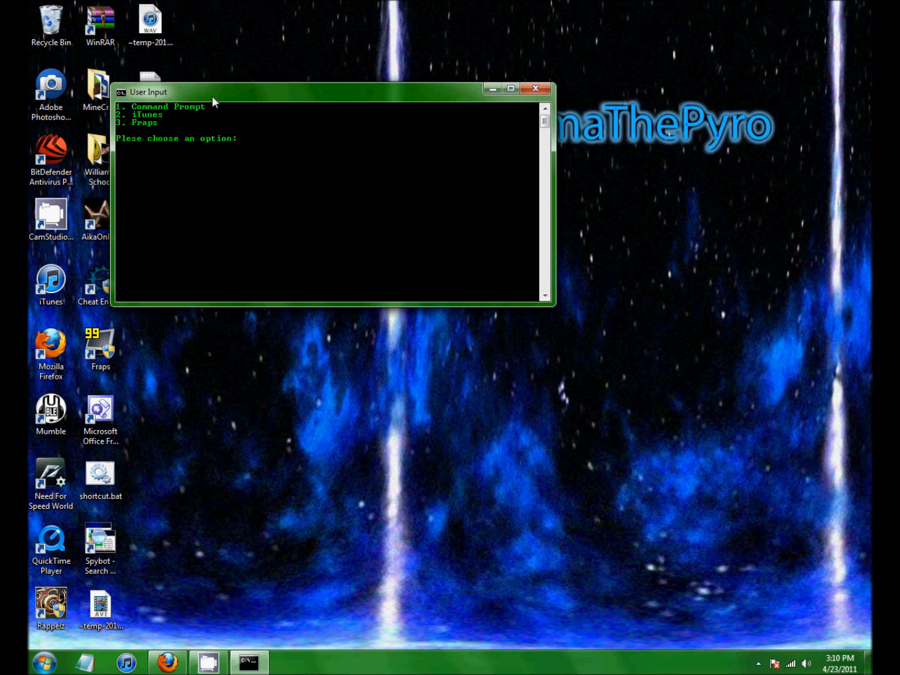
pyautogui.moveTo(148, 92); pyautogui.dragTo(252, 63)
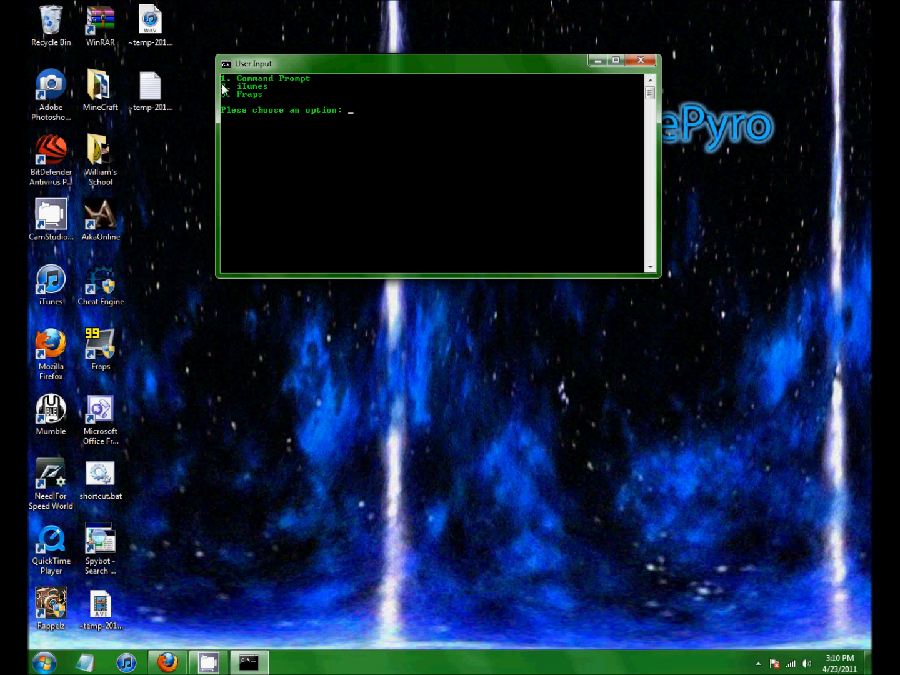
pyautogui.write('14')
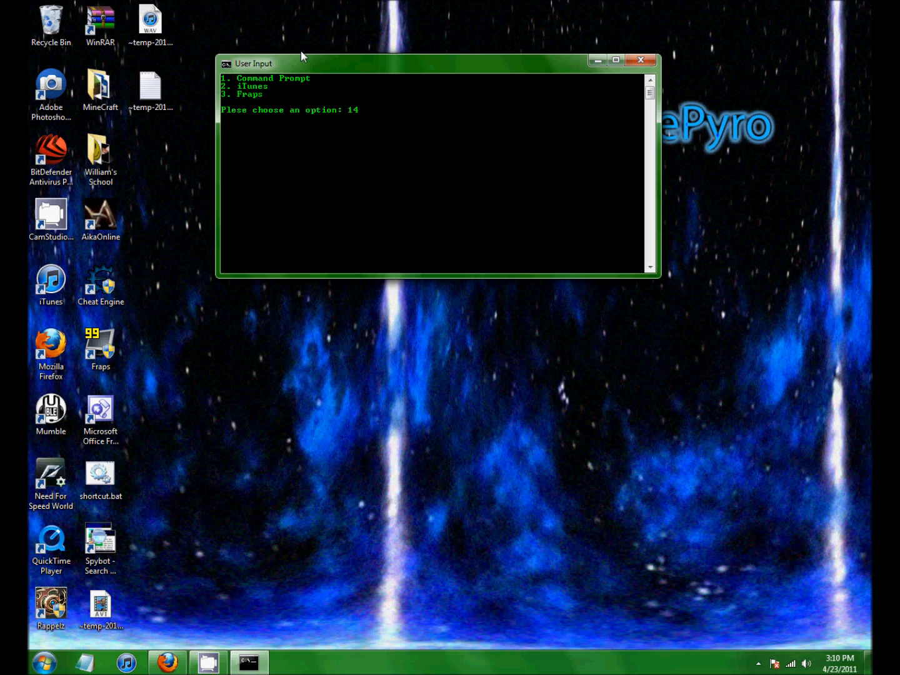
pyautogui.press('BackSpace')
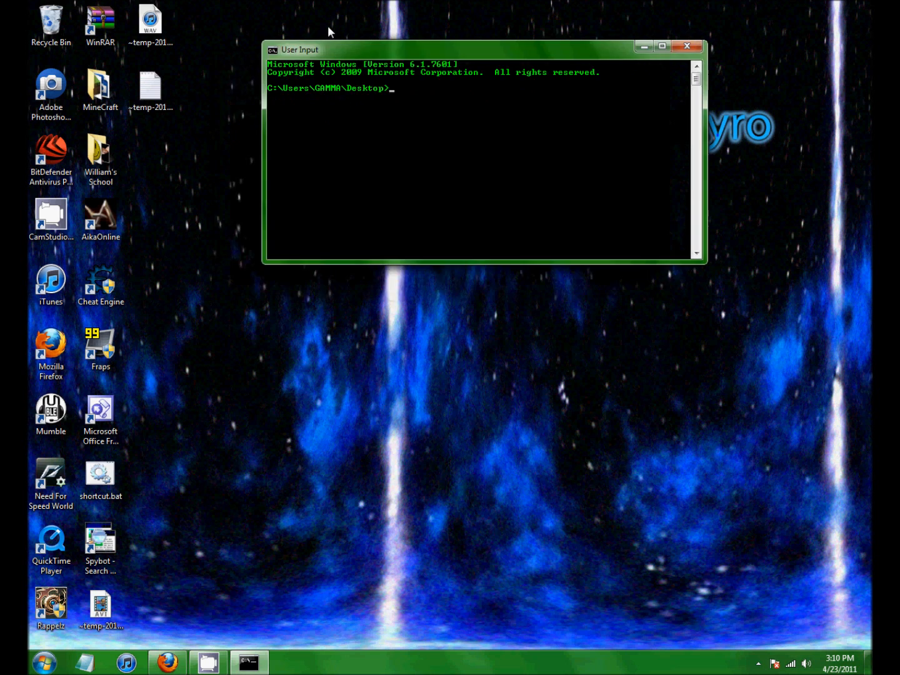
pyautogui.moveTo(485, 50); pyautogui.dragTo(452, 91)
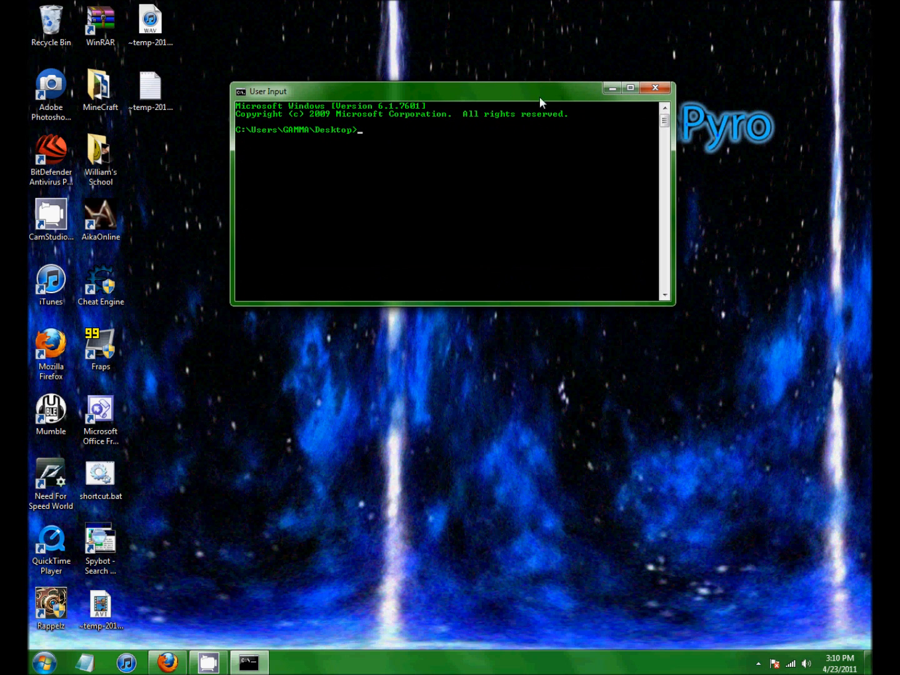
pyautogui.moveTo(539, 92)
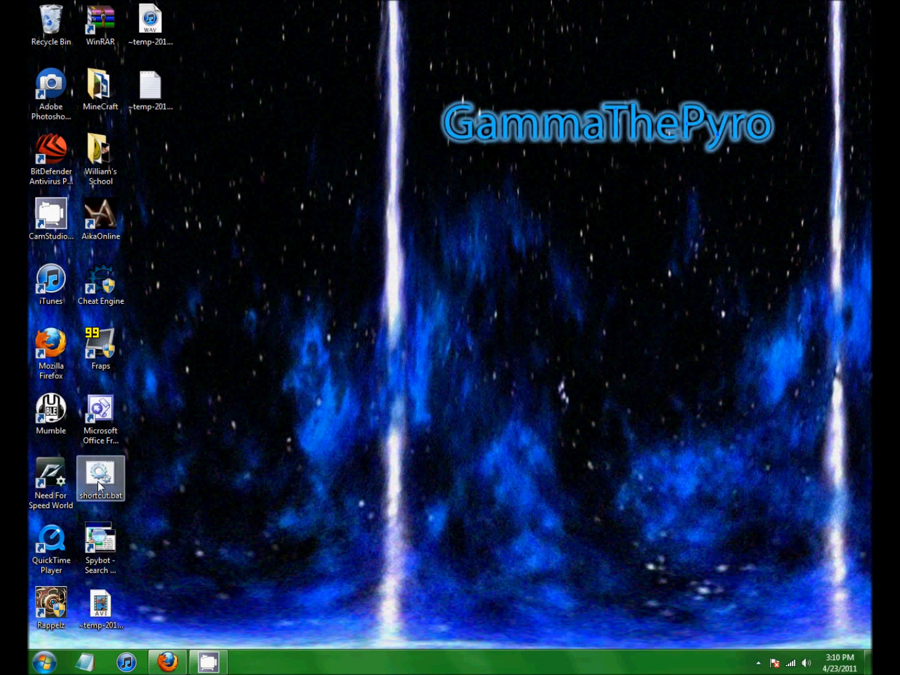
# Step: Relaunch shortcut.bat and answer y to open another option, redisplaying the menu
pyautogui.doubleClick(99, 479)
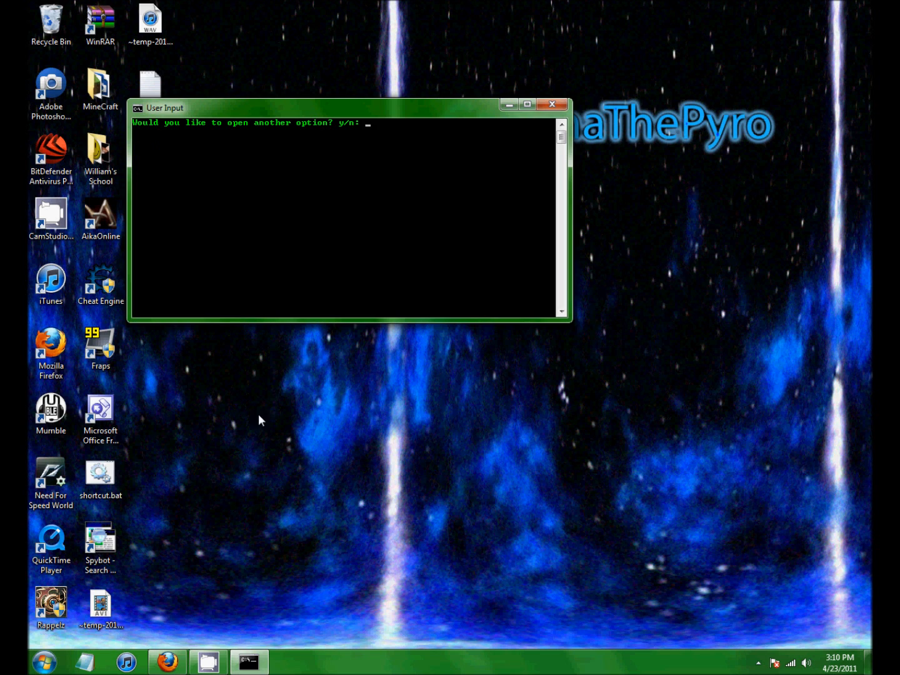
pyautogui.moveTo(267, 592)
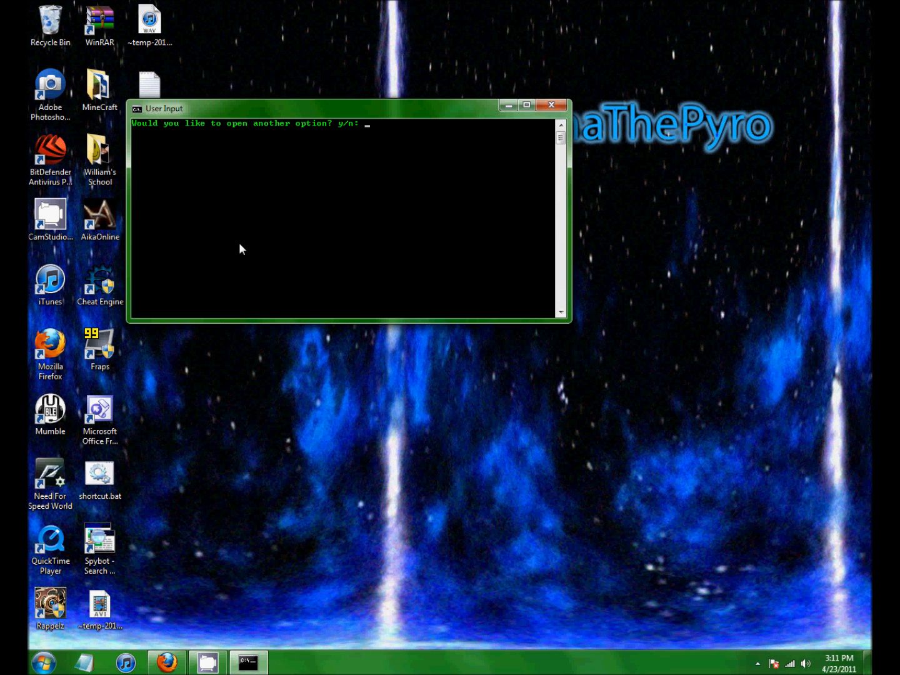
pyautogui.moveTo(165, 108); pyautogui.dragTo(257, 72)
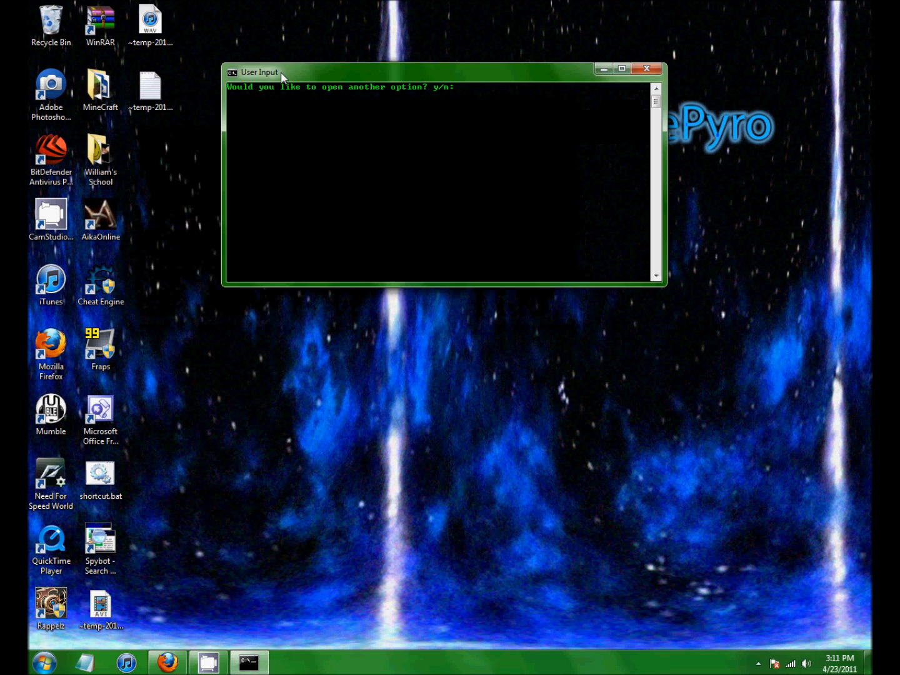
pyautogui.write('y')
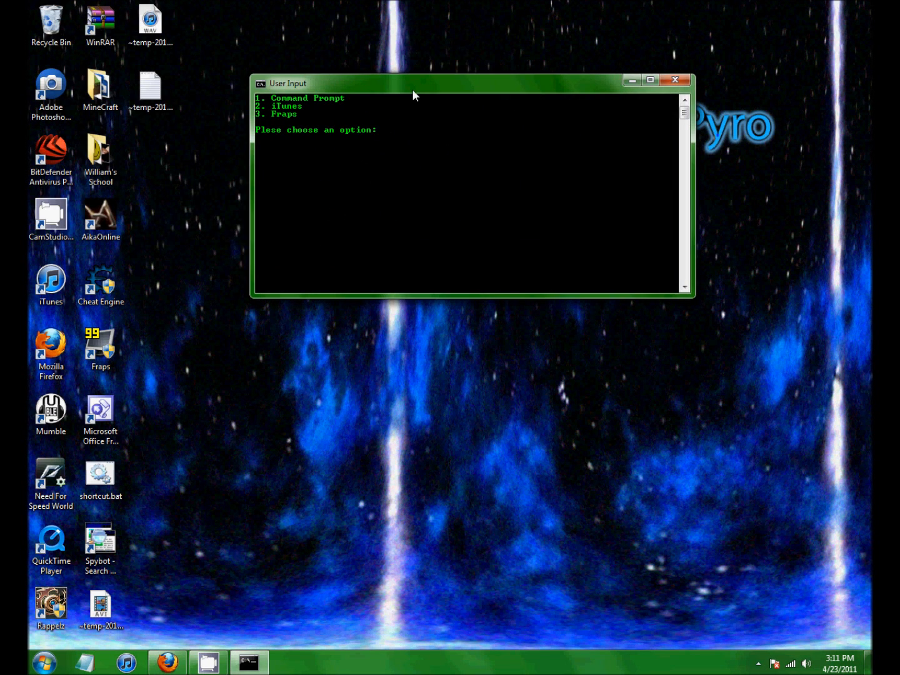
pyautogui.moveTo(422, 35)
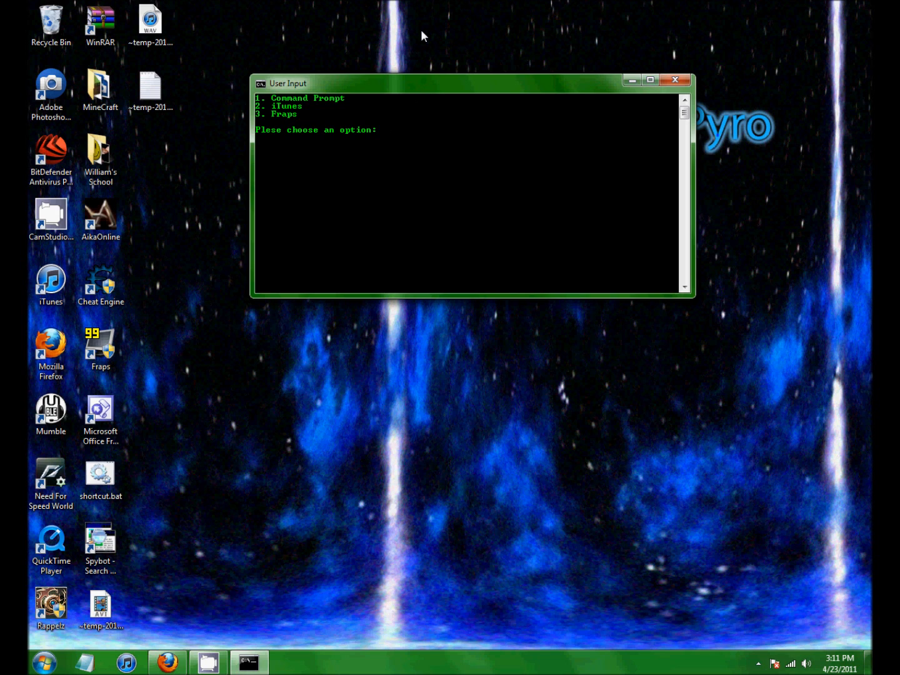
# Step: Choose option 3 to start Fraps and view its General page
pyautogui.write('3')
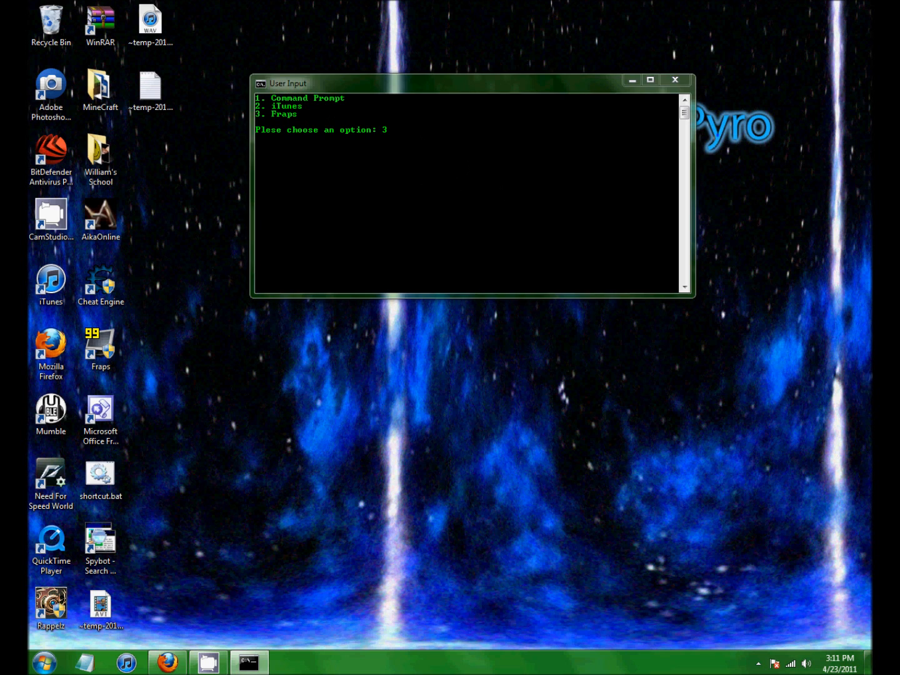
pyautogui.press('enter')
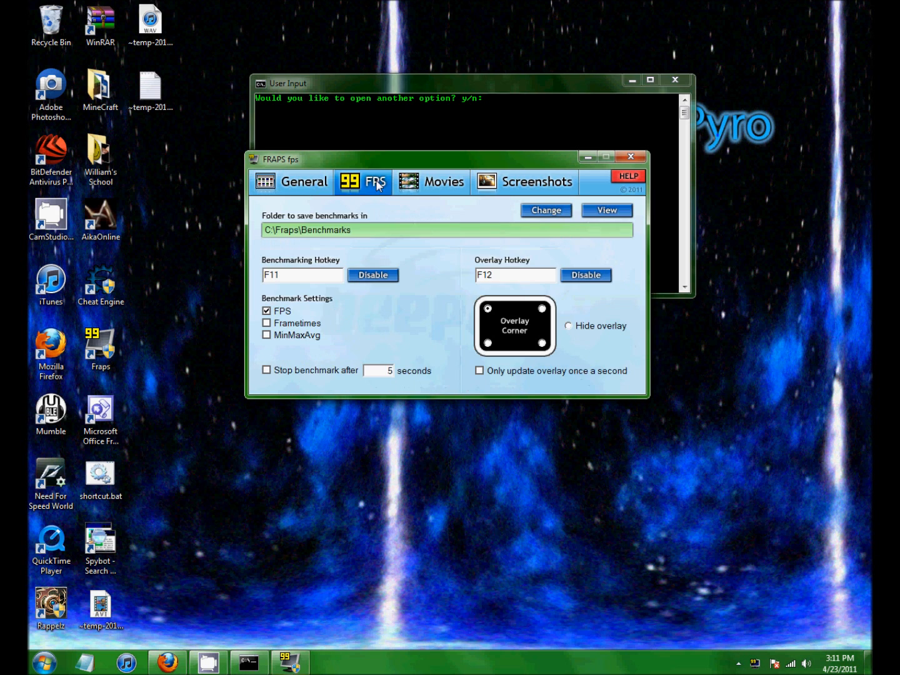
pyautogui.click(303, 182)
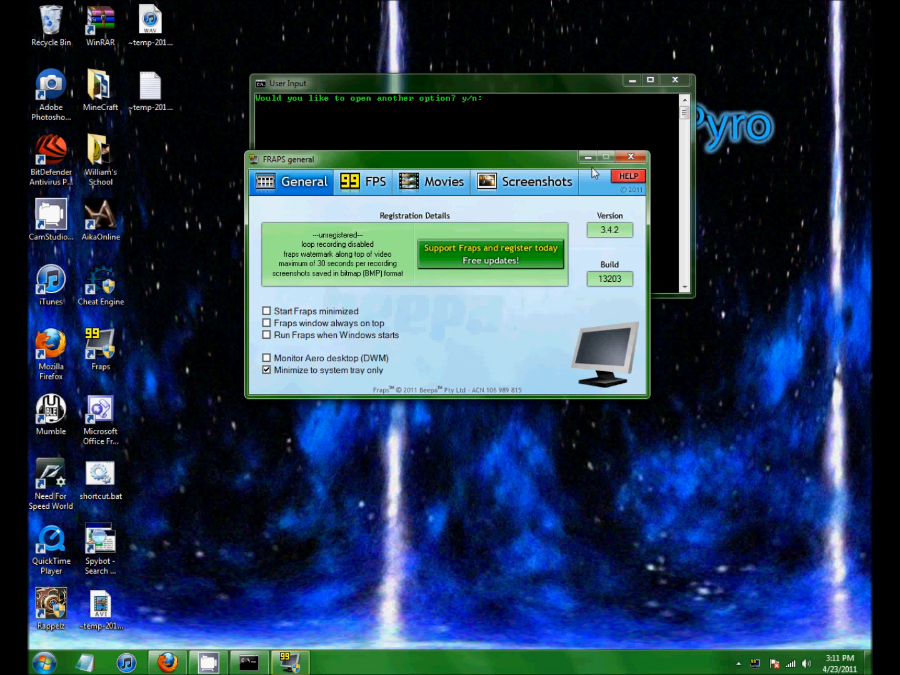
# Step: Quit Fraps, confirm unloading, and answer n to close the menu
pyautogui.click(630, 158)
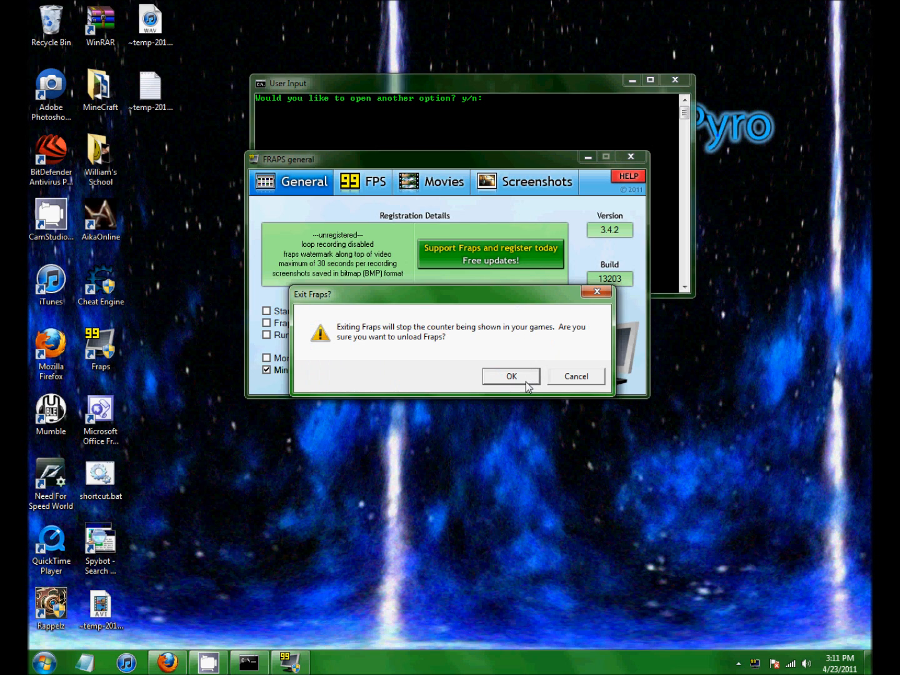
pyautogui.click(510, 376)
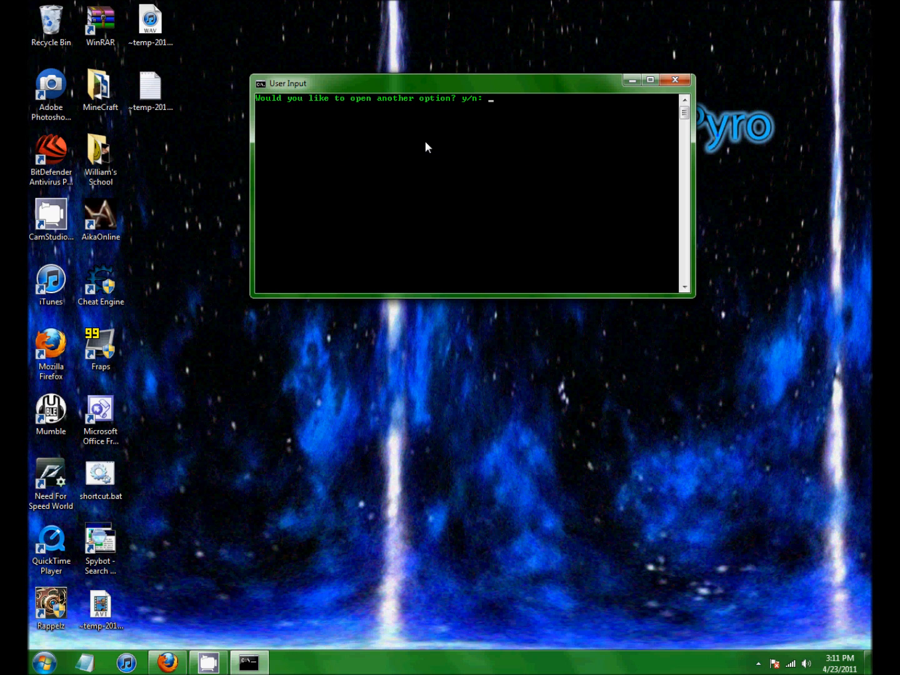
pyautogui.write('n')
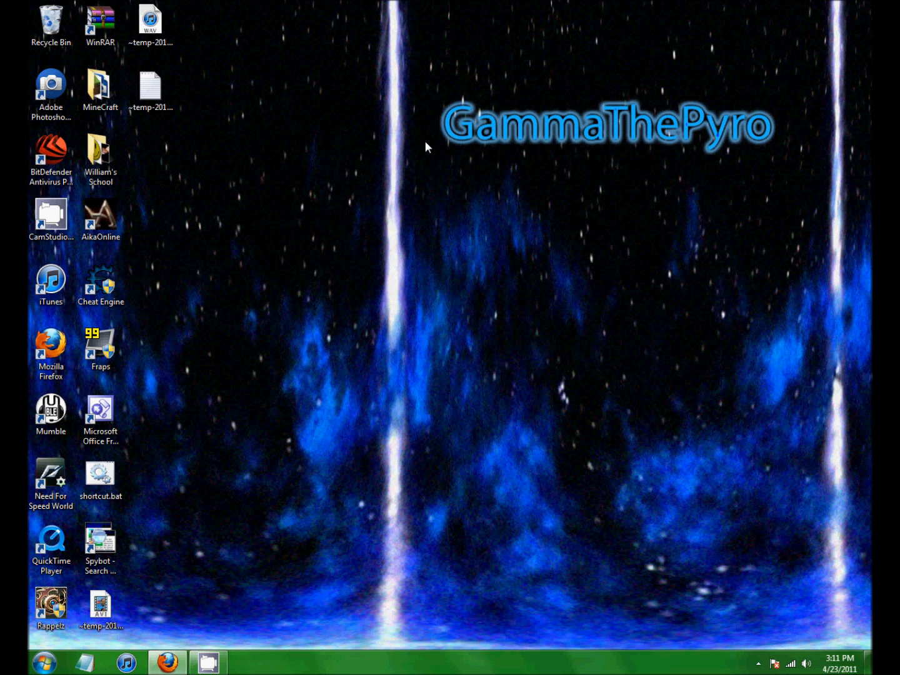
pyautogui.moveTo(153, 475)
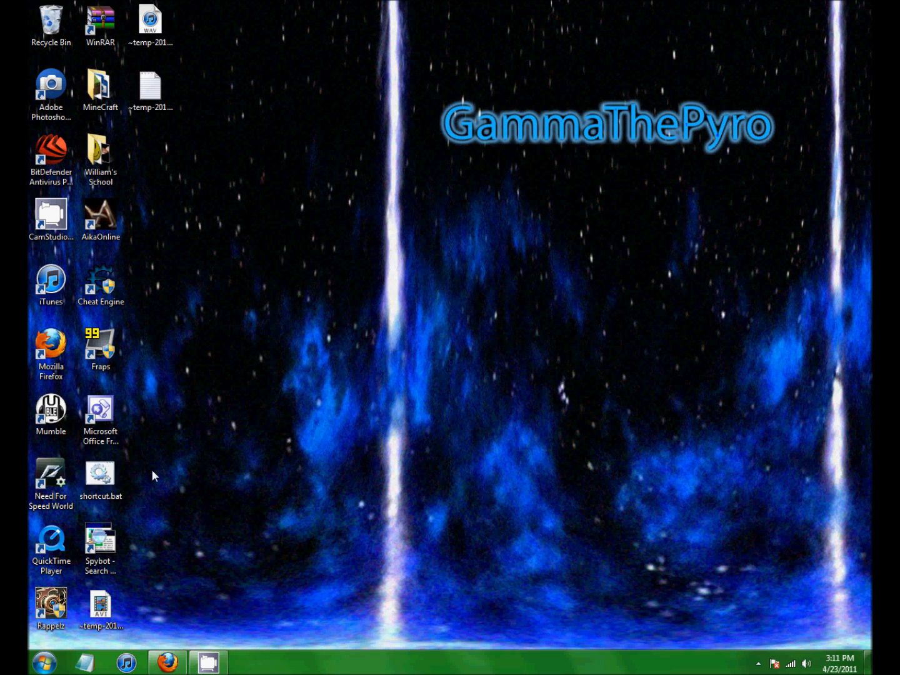
pyautogui.rightClick(100, 475)
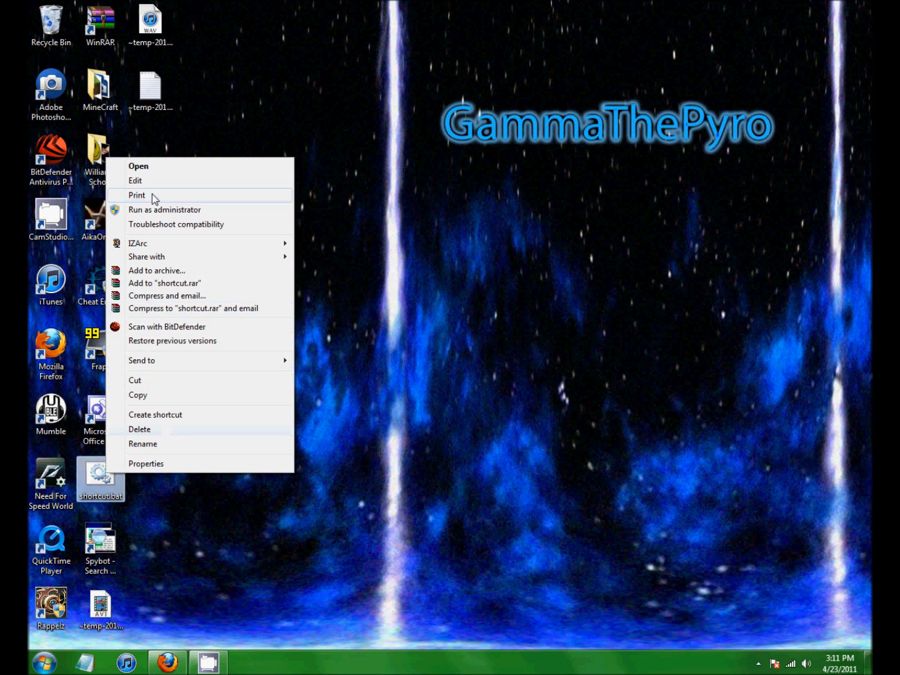
pyautogui.click(135, 180)
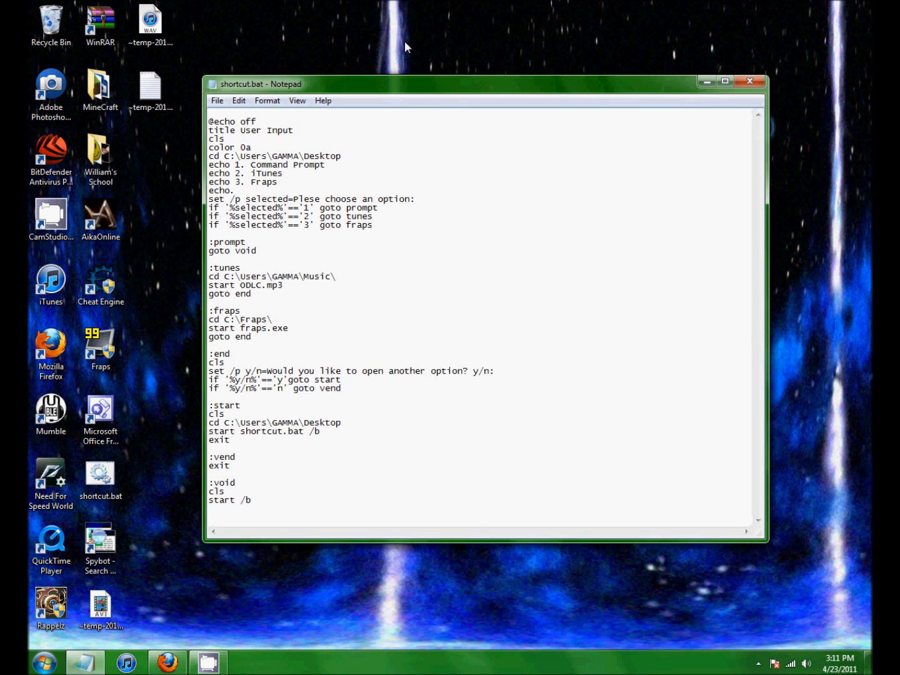
pyautogui.moveTo(243, 132)
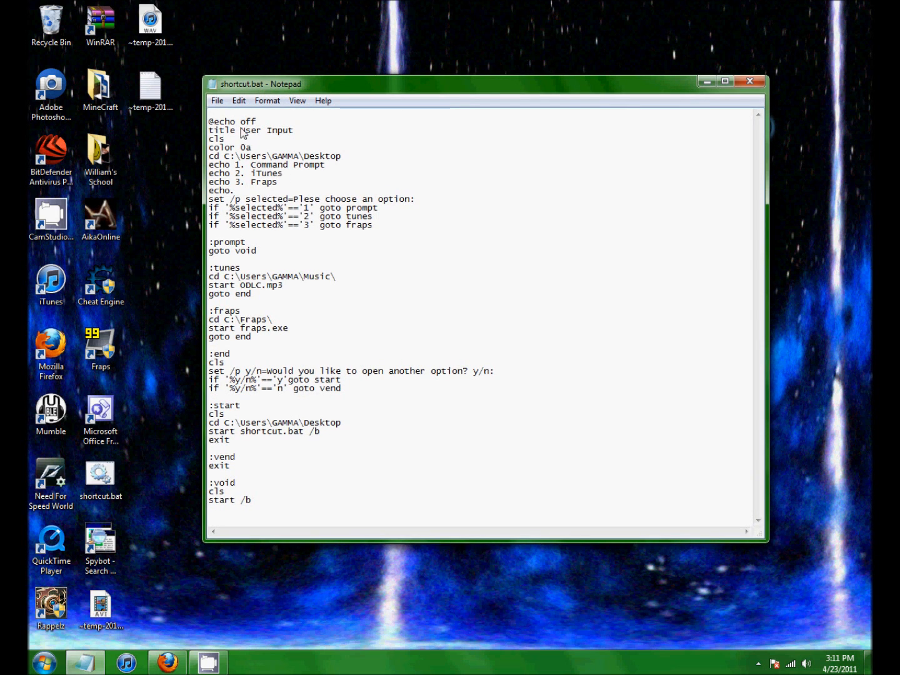
pyautogui.doubleClick(230, 122)
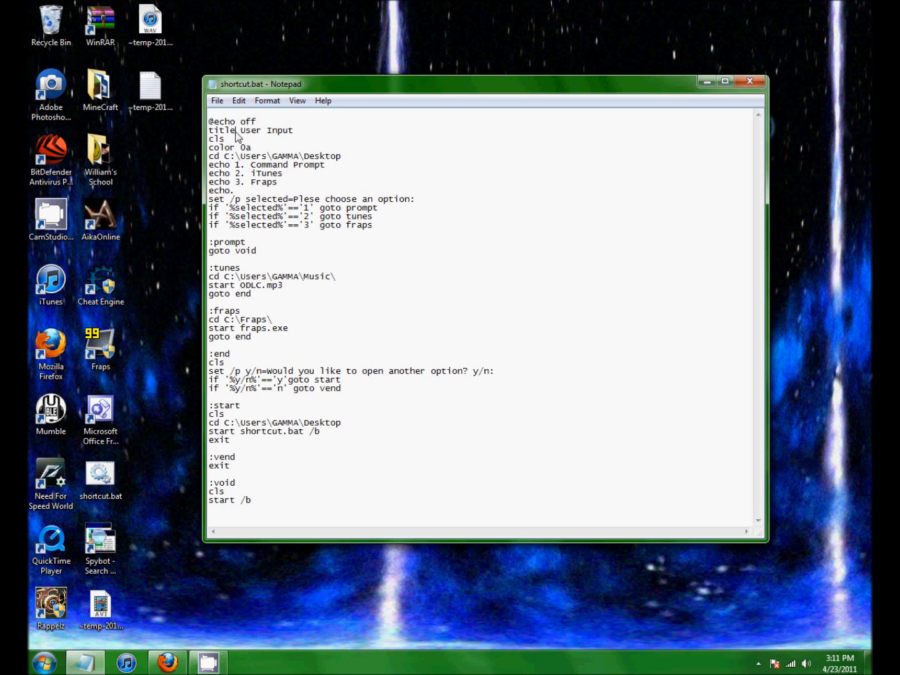
pyautogui.doubleClick(217, 130)
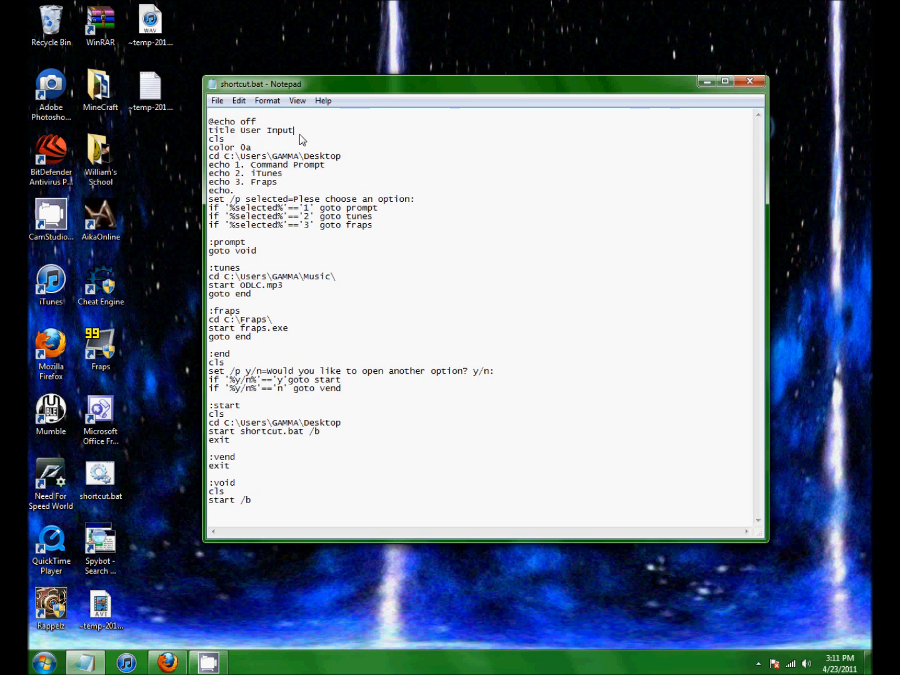
pyautogui.moveTo(207, 175)
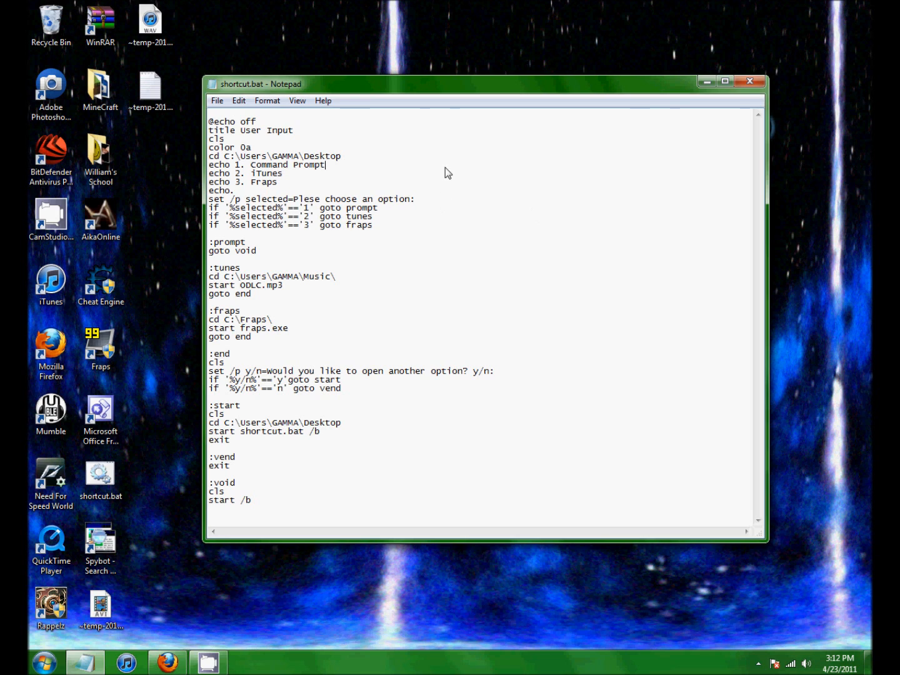
pyautogui.moveTo(300, 223)
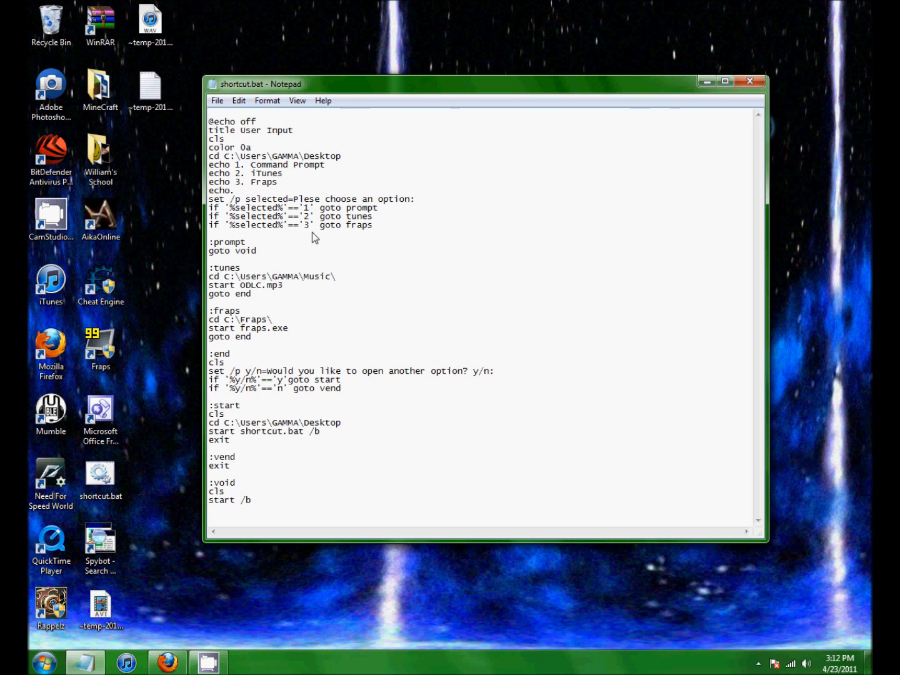
pyautogui.moveTo(328, 206)
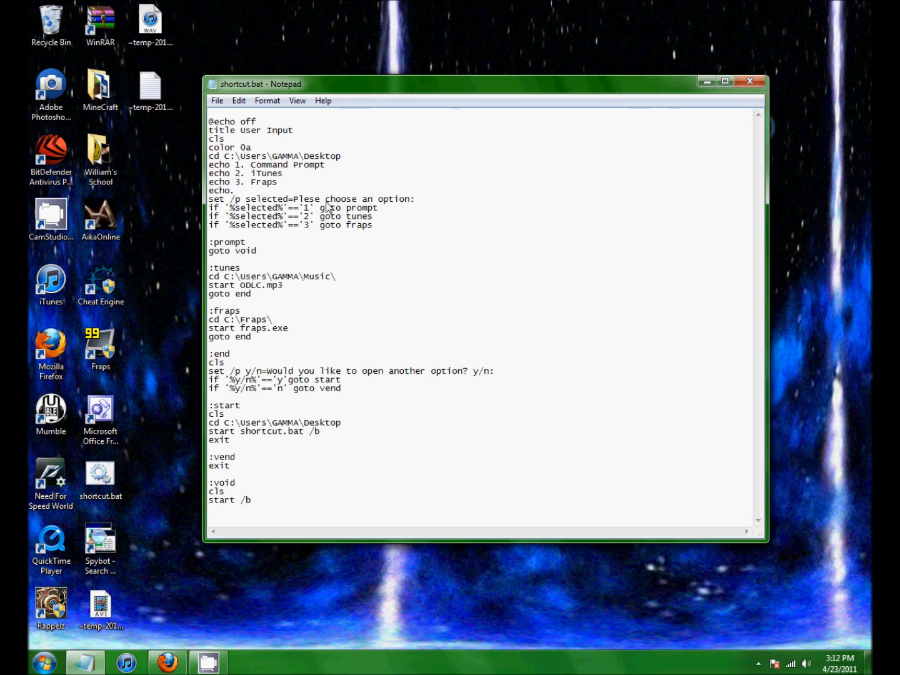
pyautogui.moveTo(451, 193)
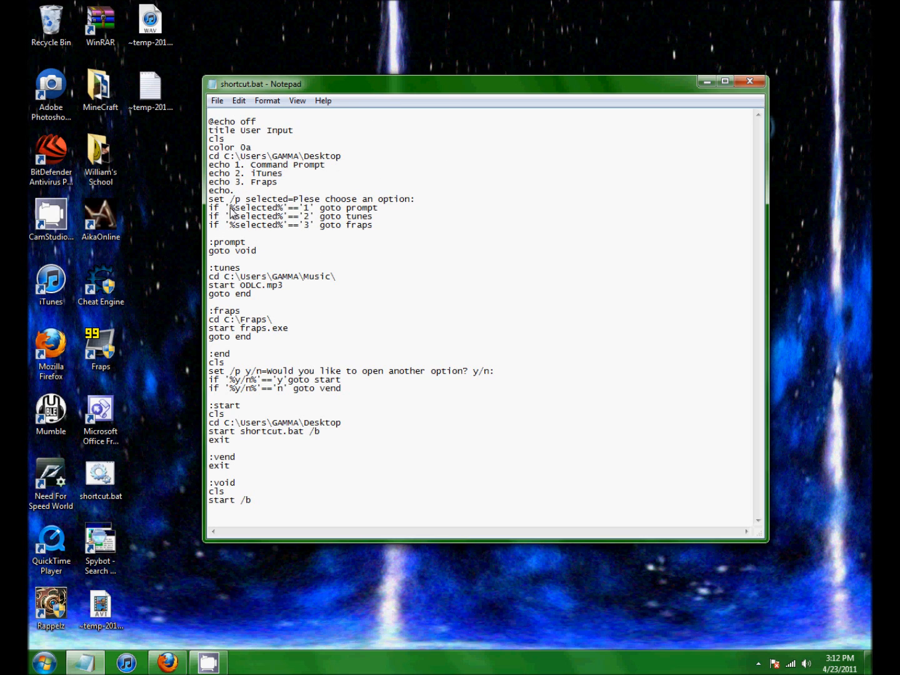
pyautogui.doubleClick(255, 208)
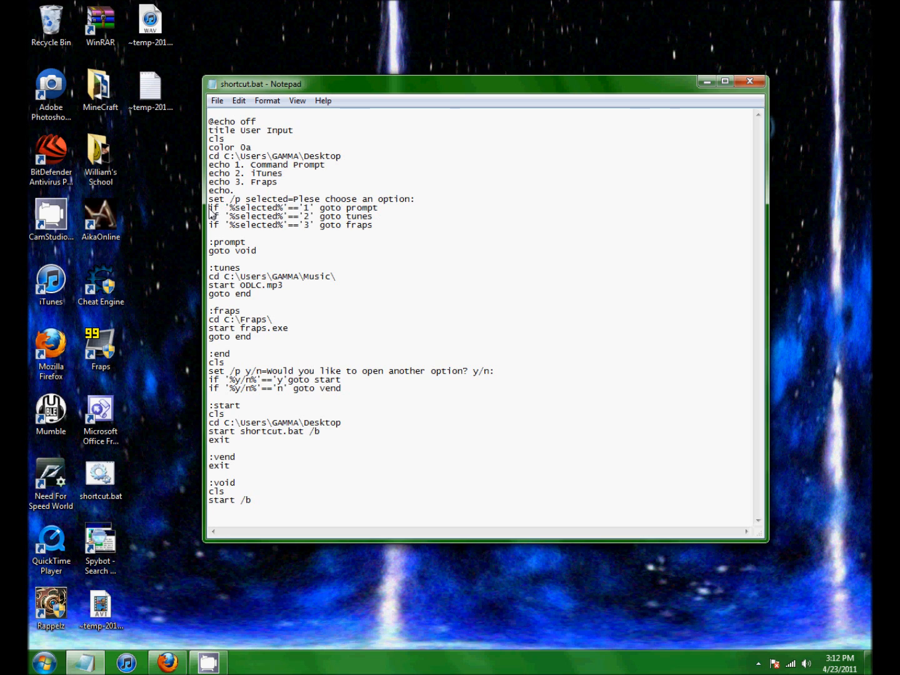
pyautogui.moveTo(210, 208); pyautogui.dragTo(377, 208)
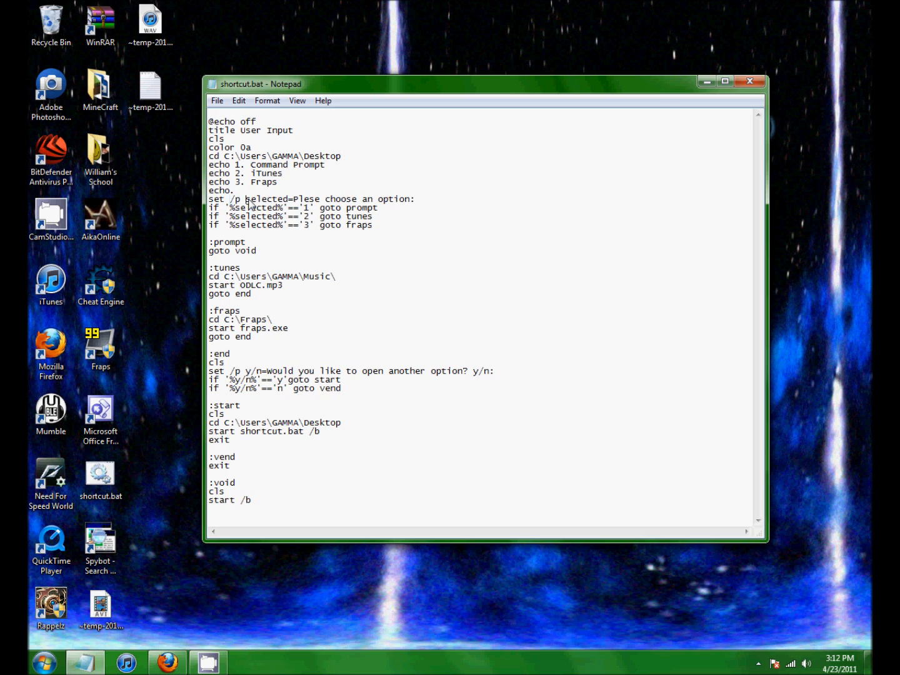
pyautogui.doubleClick(267, 199)
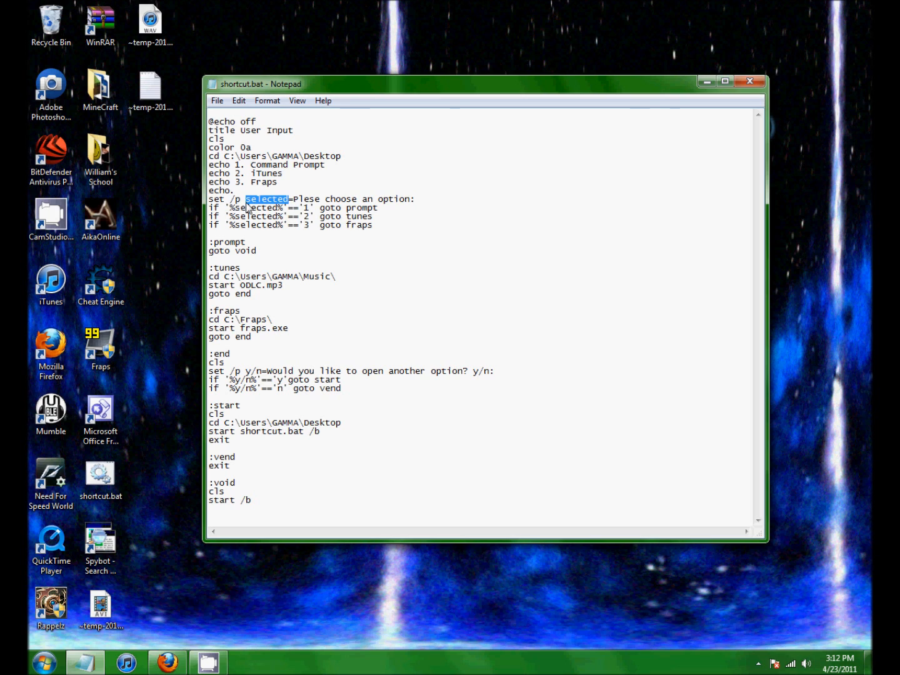
pyautogui.moveTo(262, 208)
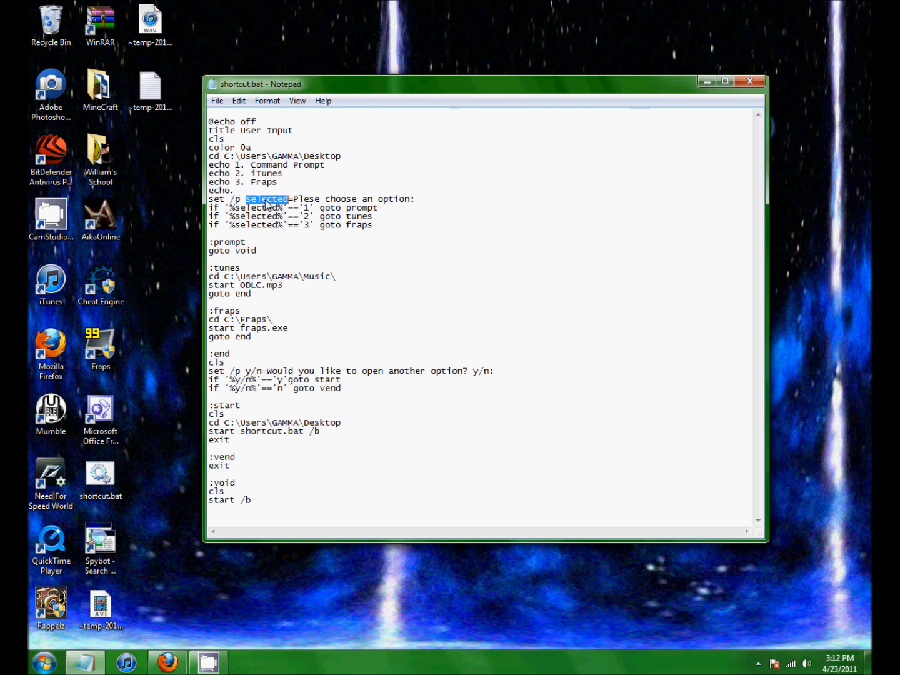
pyautogui.moveTo(270, 225)
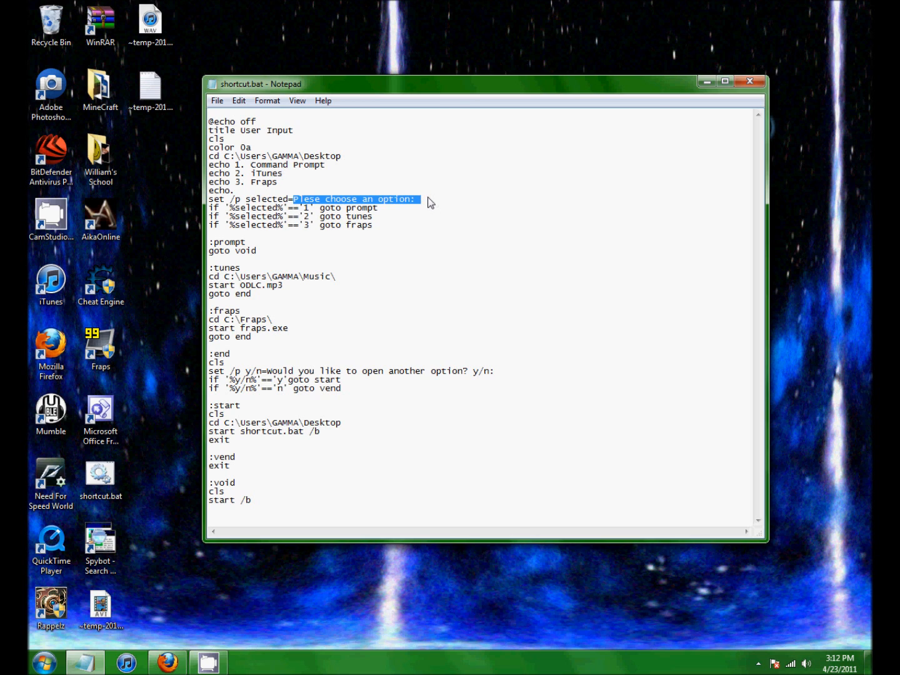
pyautogui.moveTo(442, 156)
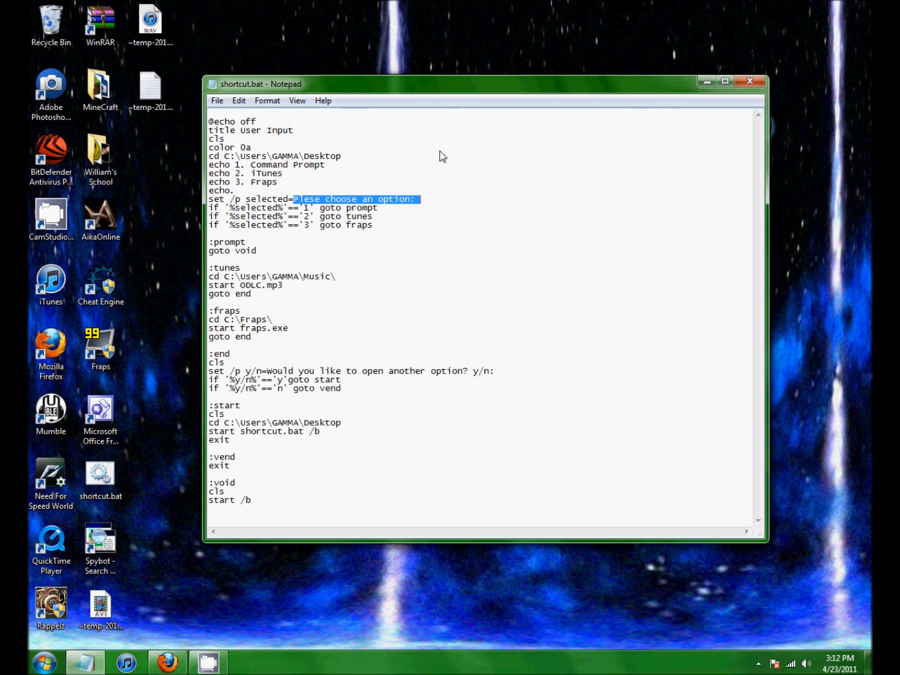
pyautogui.moveTo(375, 177)
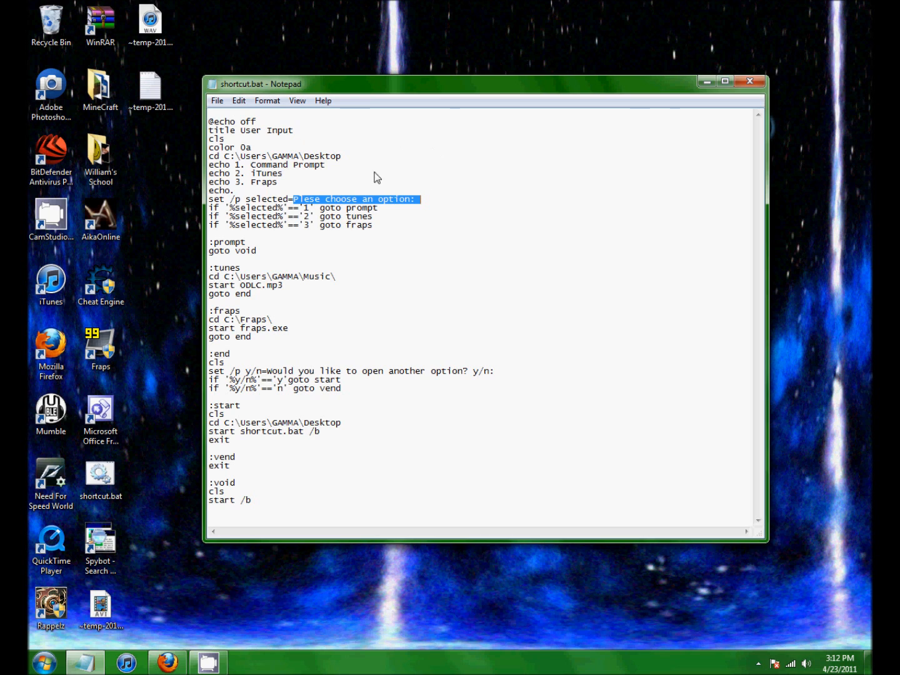
pyautogui.moveTo(110, 394)
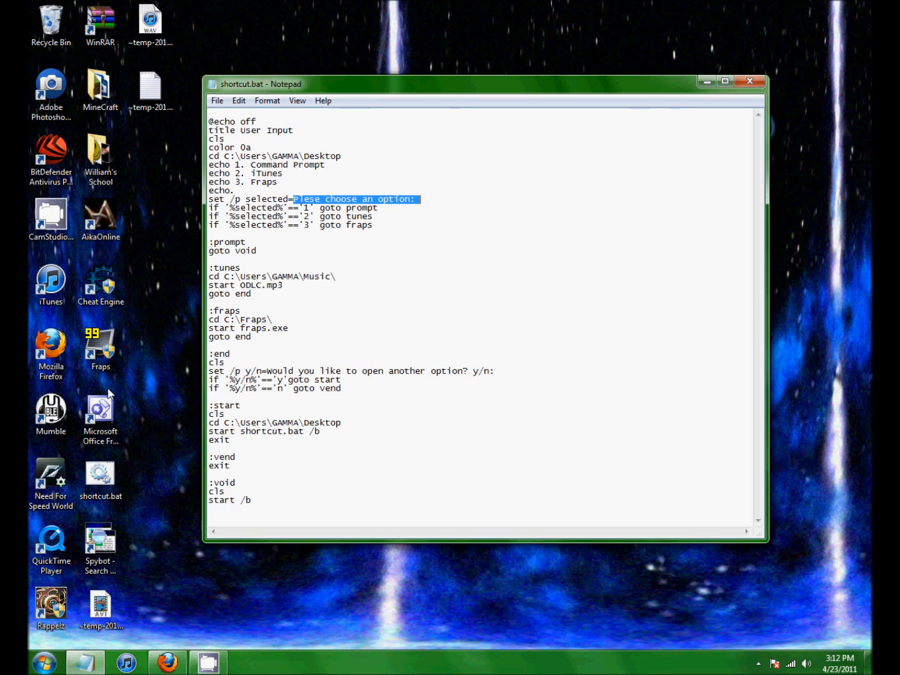
pyautogui.moveTo(249, 198)
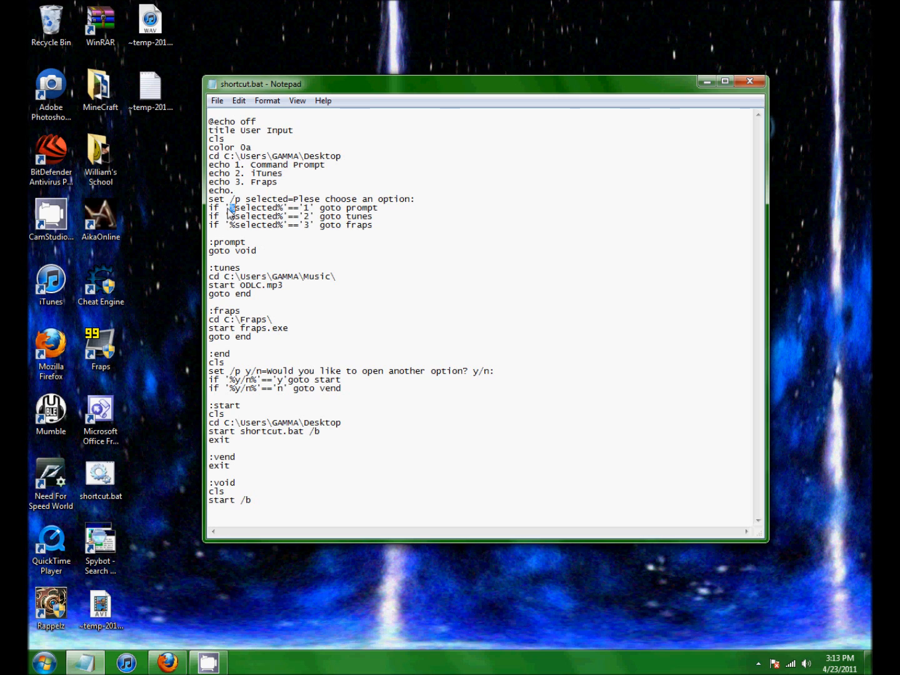
pyautogui.doubleClick(255, 208)
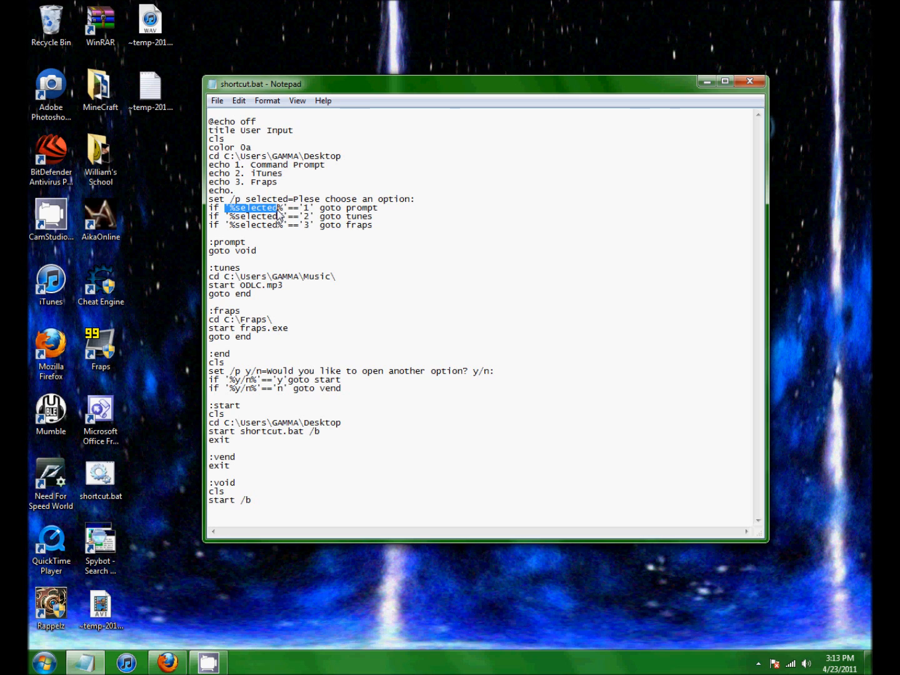
pyautogui.moveTo(249, 202)
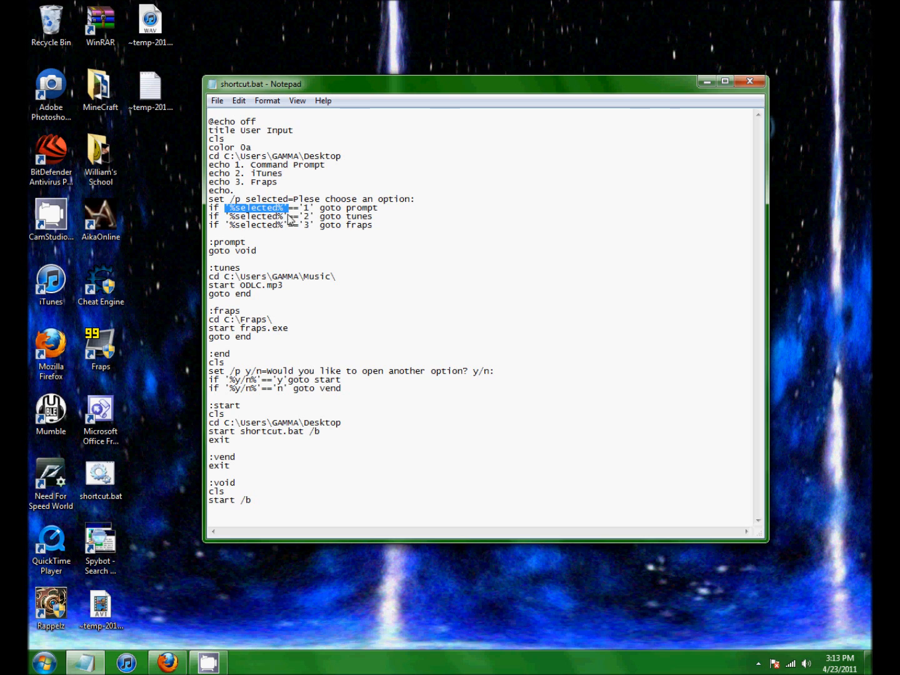
pyautogui.moveTo(225, 208); pyautogui.dragTo(315, 207)
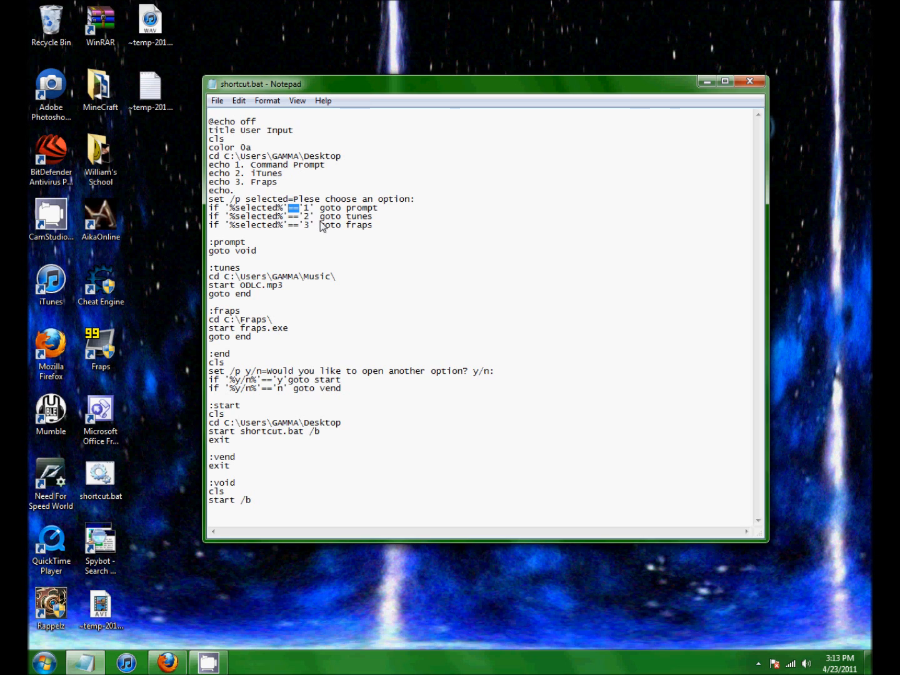
pyautogui.moveTo(294, 156)
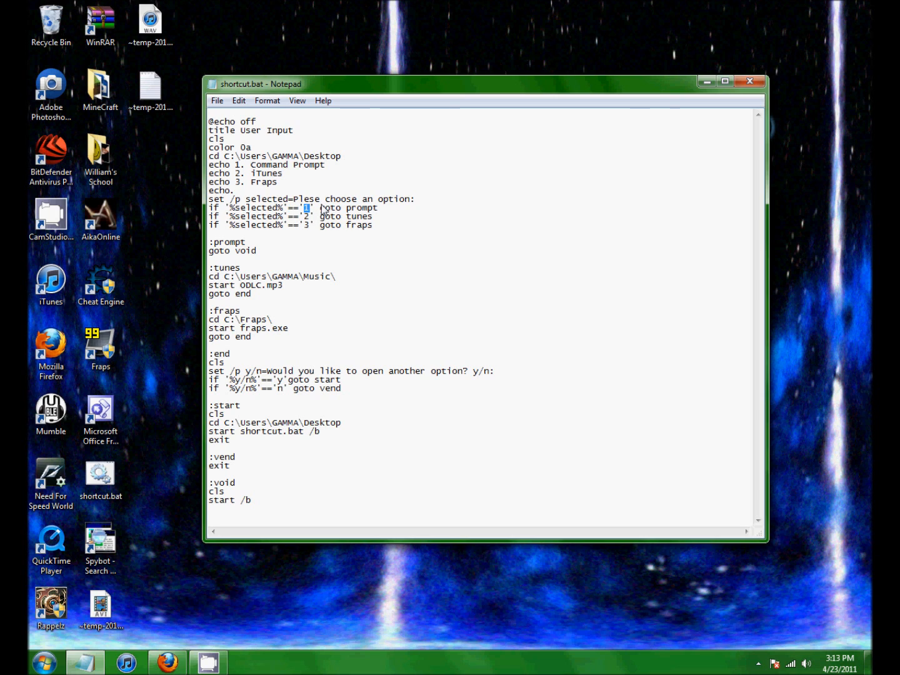
pyautogui.doubleClick(230, 242)
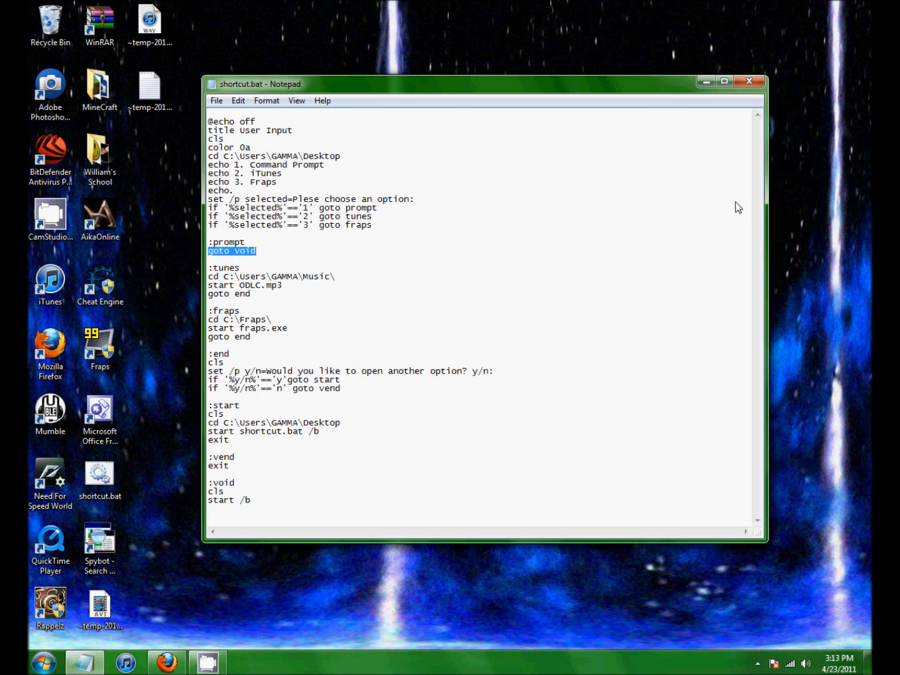
pyautogui.click(213, 482)
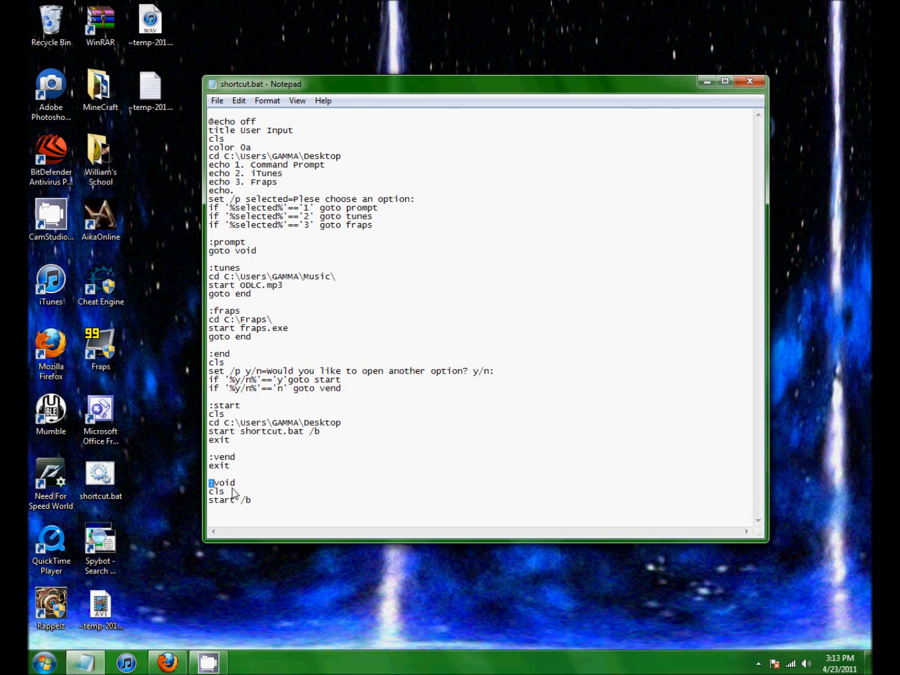
pyautogui.moveTo(211, 482); pyautogui.dragTo(251, 499)
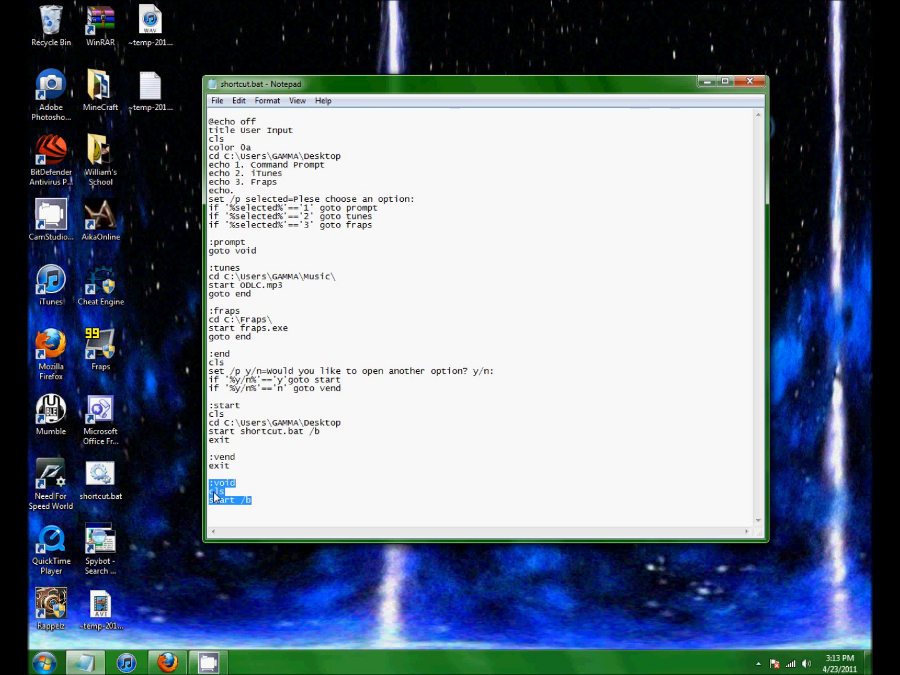
pyautogui.moveTo(247, 512)
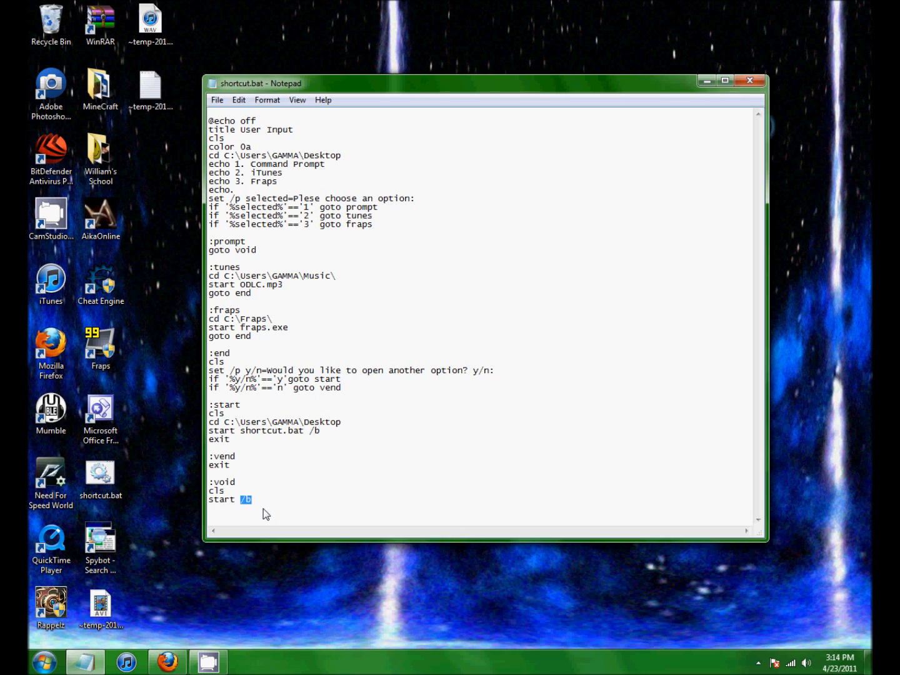
pyautogui.moveTo(254, 439)
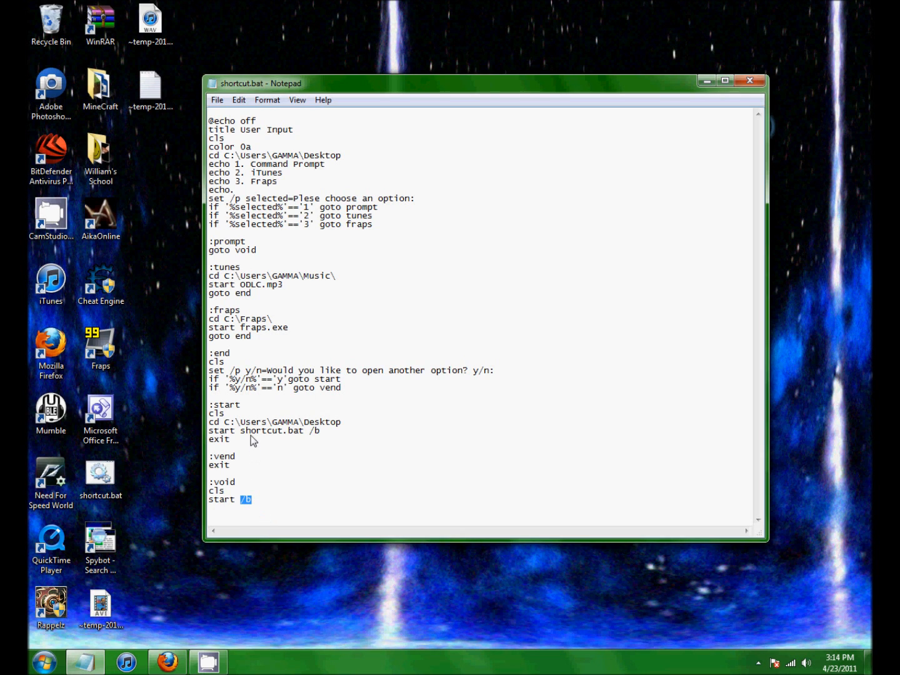
pyautogui.moveTo(250, 420)
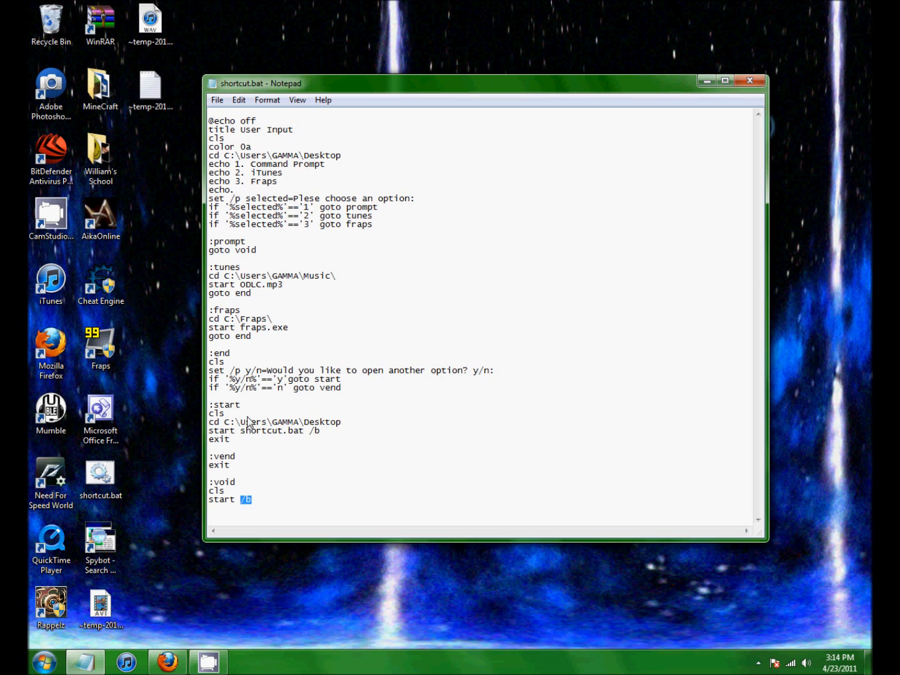
pyautogui.moveTo(282, 340)
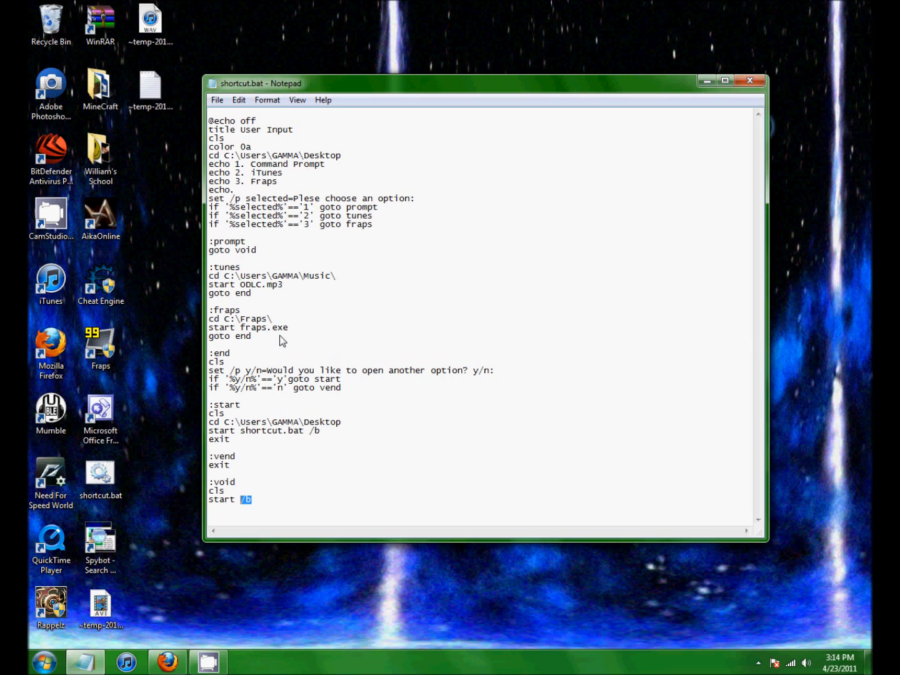
pyautogui.moveTo(250, 312)
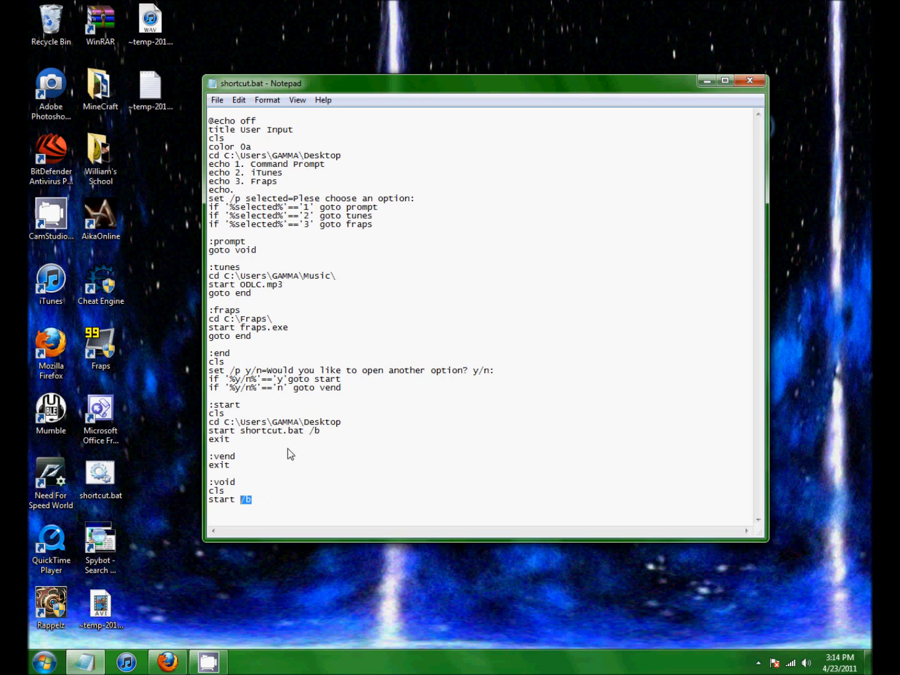
pyautogui.moveTo(325, 437)
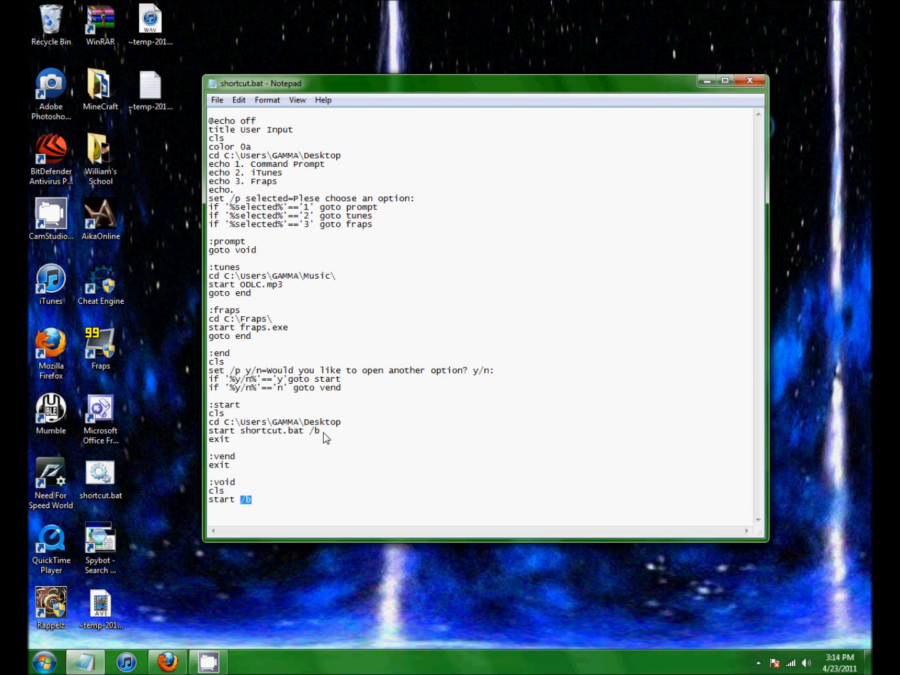
pyautogui.moveTo(230, 231)
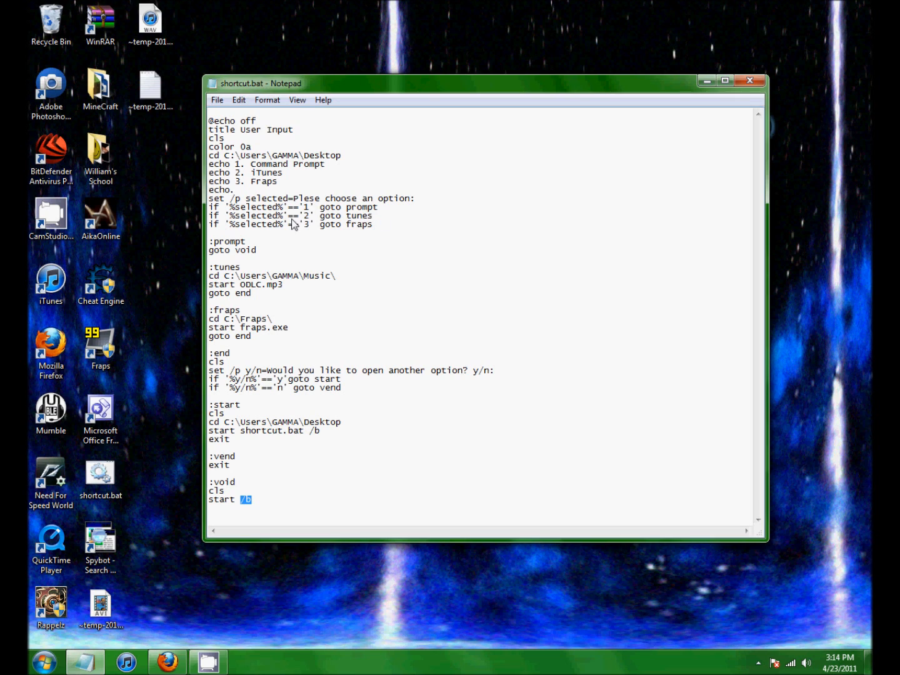
pyautogui.moveTo(212, 267); pyautogui.dragTo(281, 285)
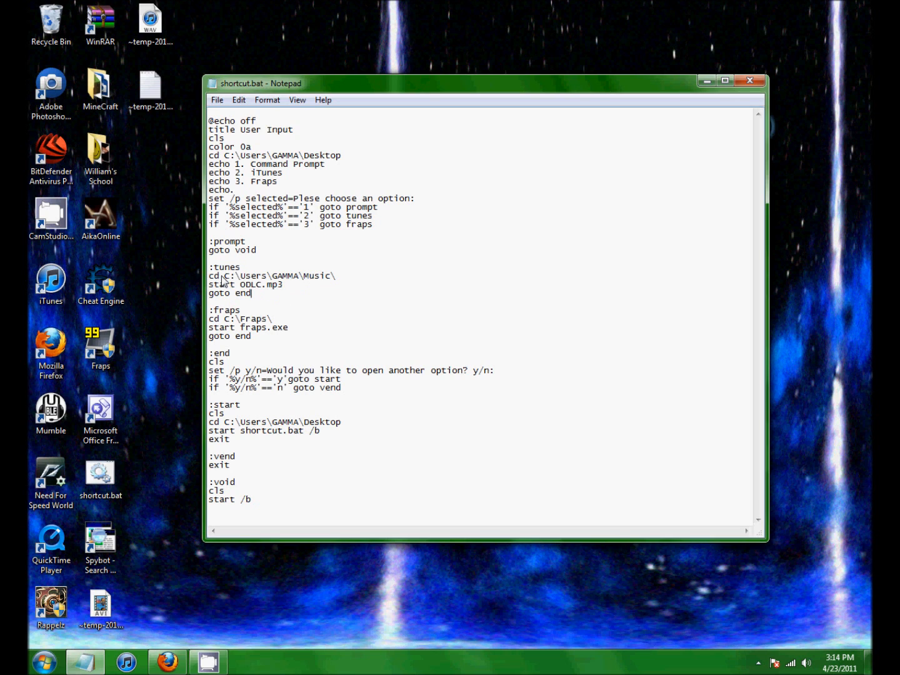
pyautogui.moveTo(227, 275); pyautogui.dragTo(335, 275)
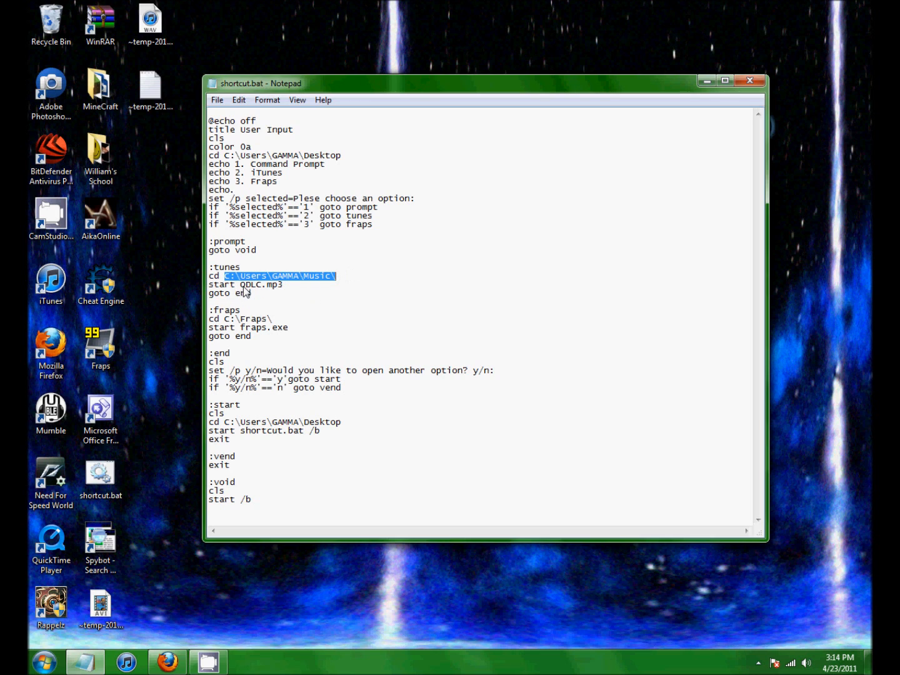
pyautogui.doubleClick(261, 284)
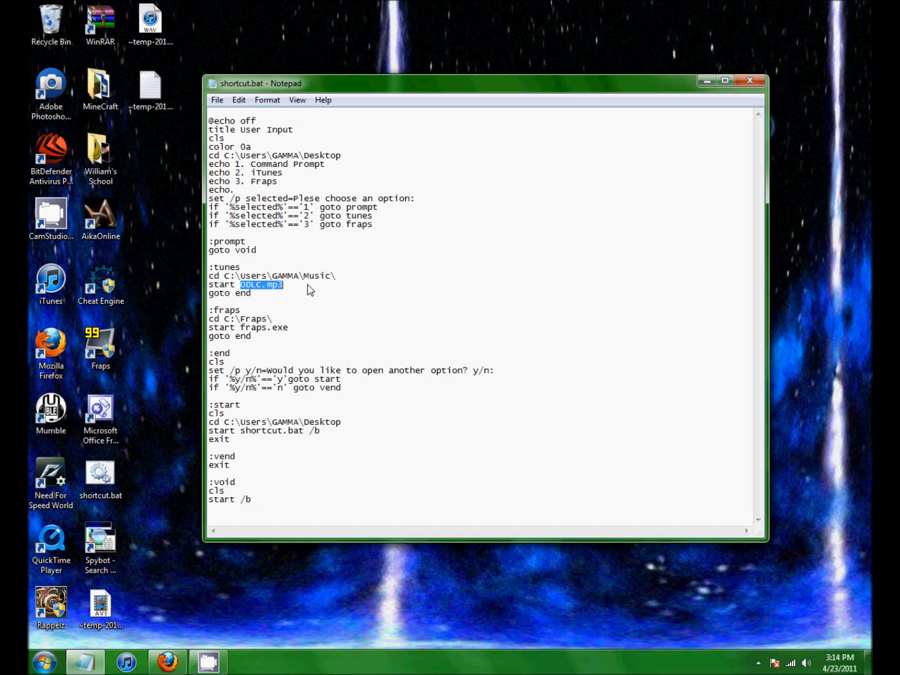
pyautogui.click(280, 285)
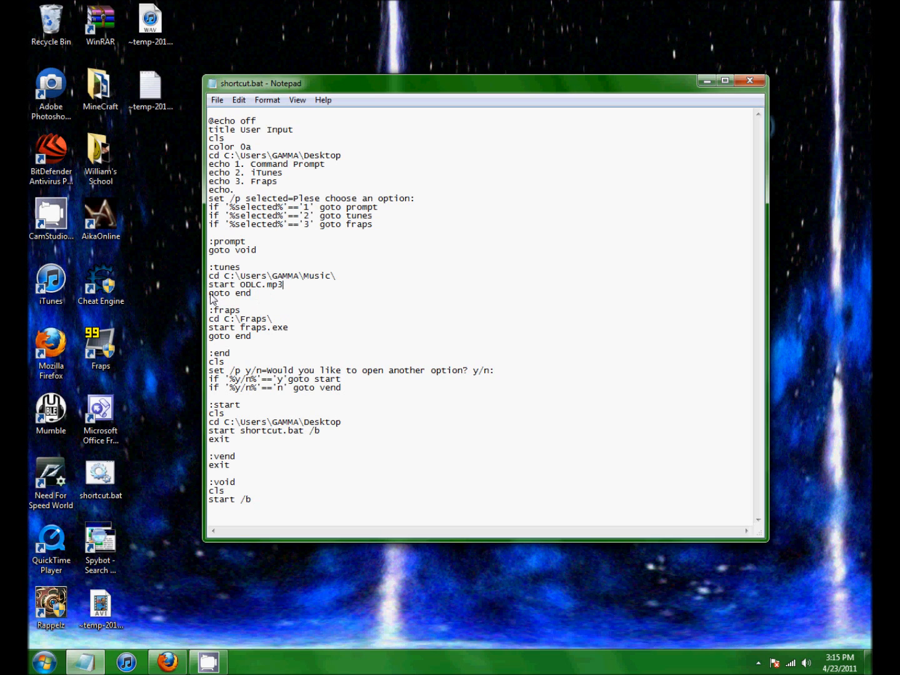
pyautogui.doubleClick(230, 292)
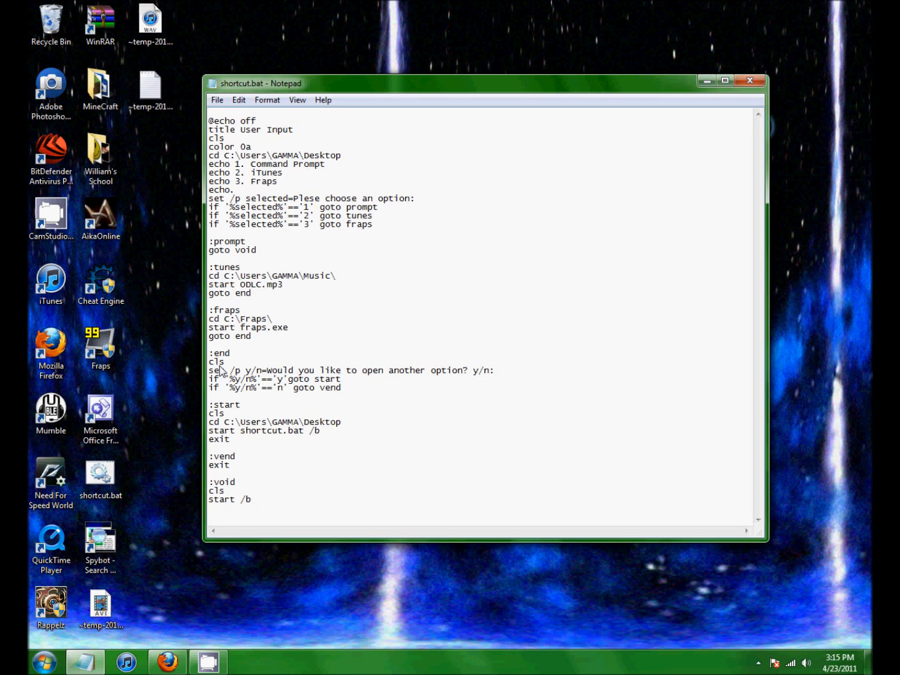
pyautogui.moveTo(250, 378)
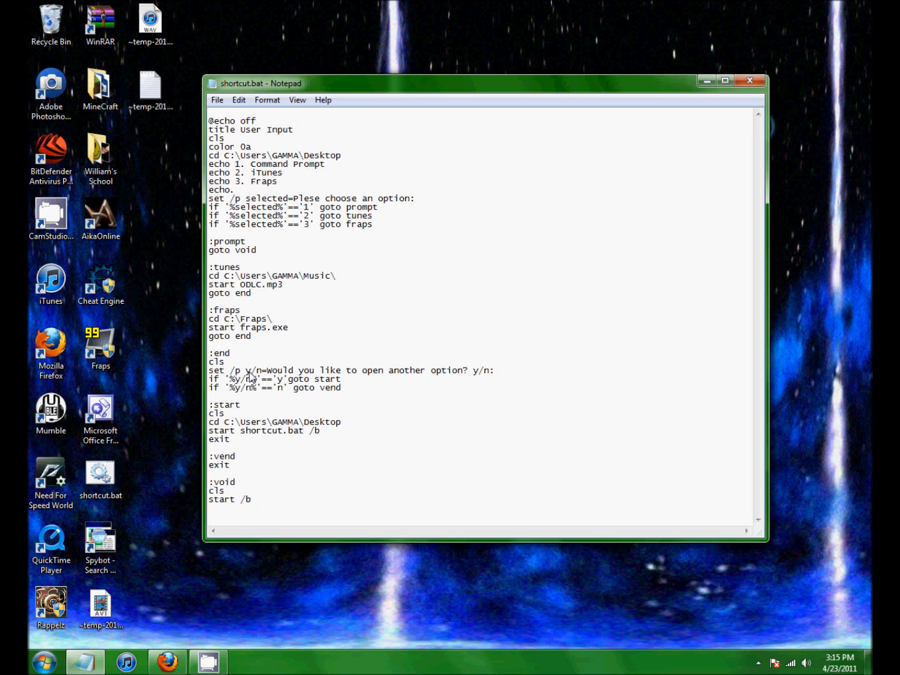
pyautogui.moveTo(365, 380)
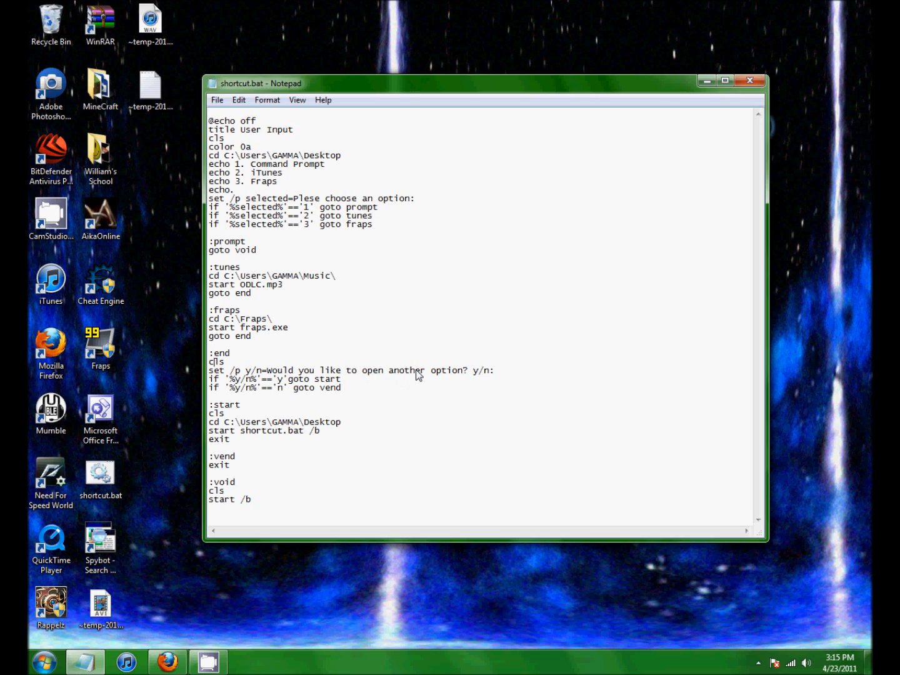
pyautogui.moveTo(301, 385)
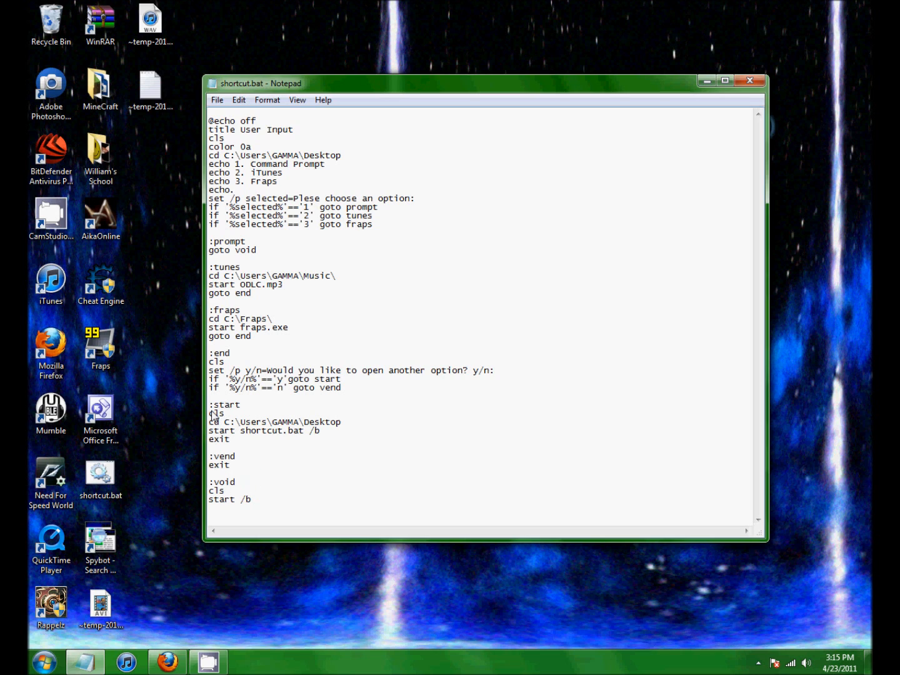
pyautogui.moveTo(273, 436)
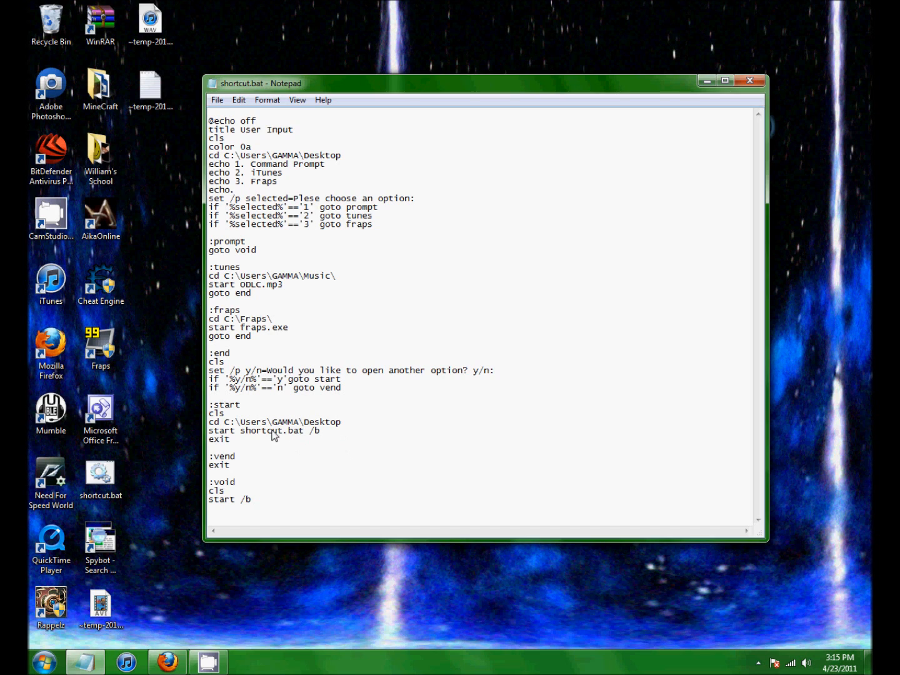
pyautogui.doubleClick(281, 423)
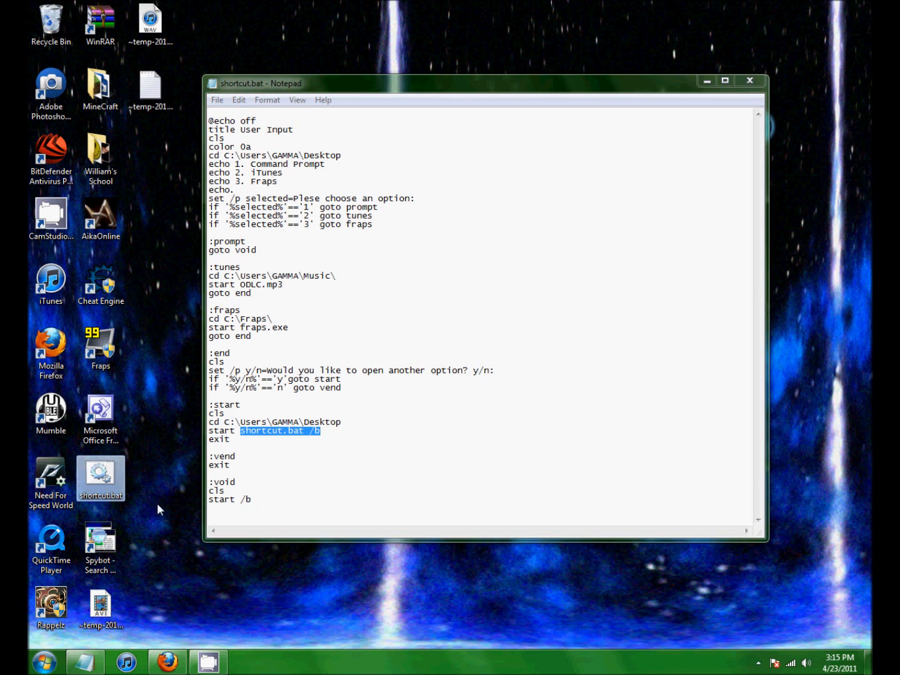
pyautogui.click(304, 460)
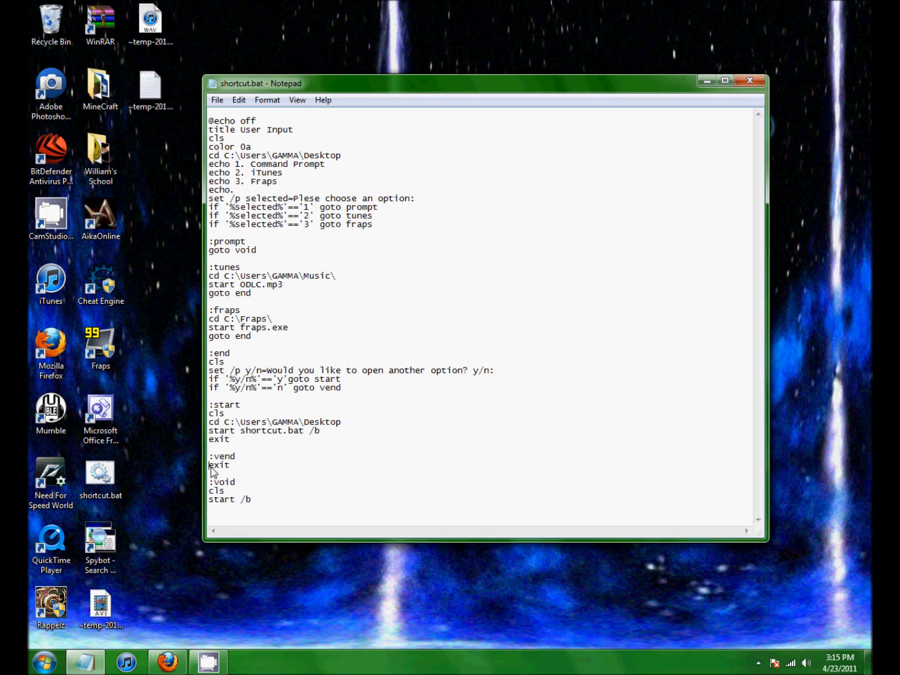
pyautogui.doubleClick(219, 465)
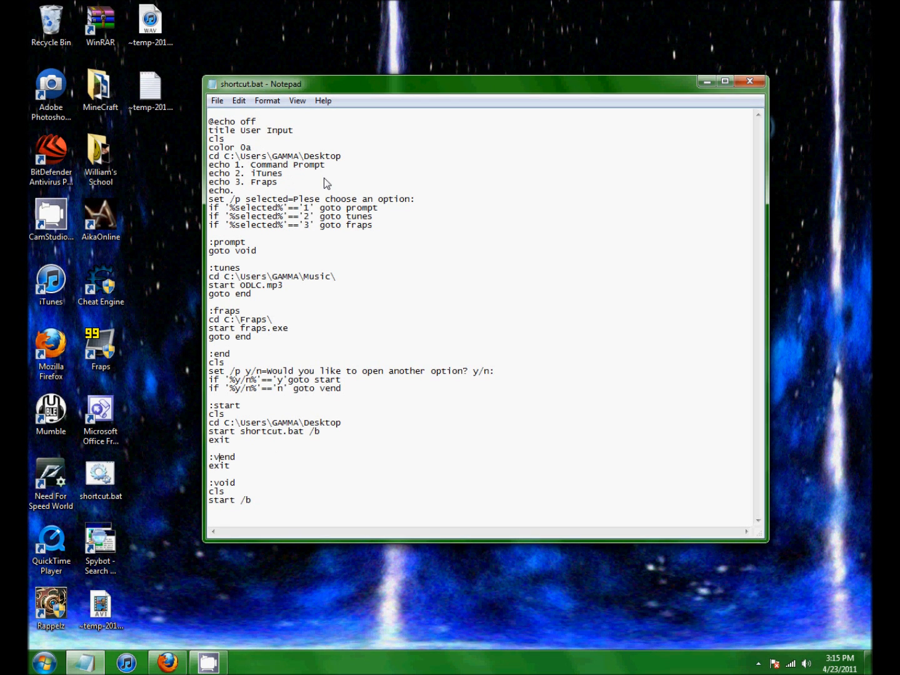
pyautogui.moveTo(223, 339)
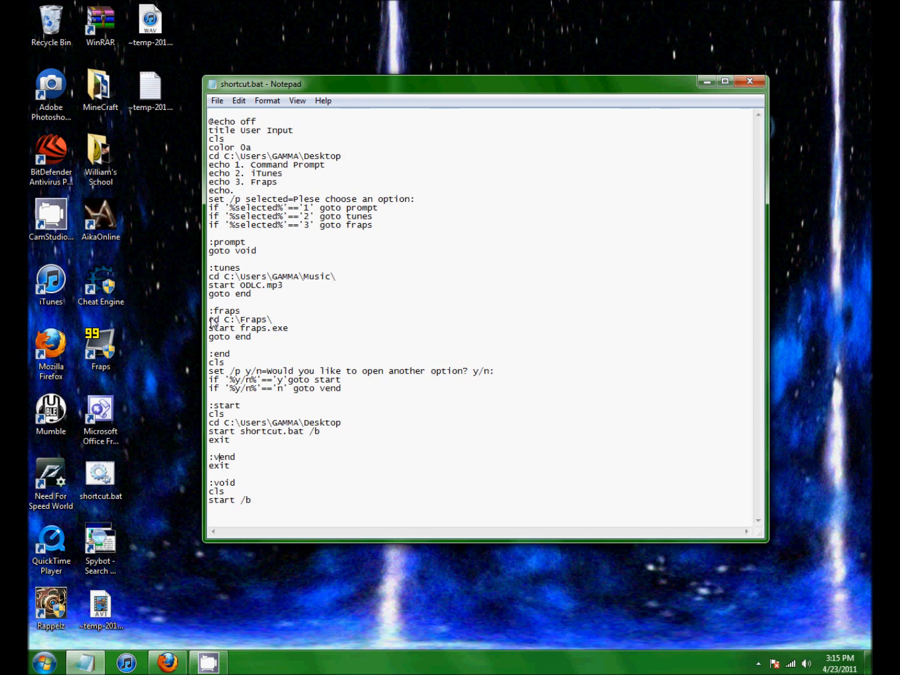
pyautogui.doubleClick(252, 320)
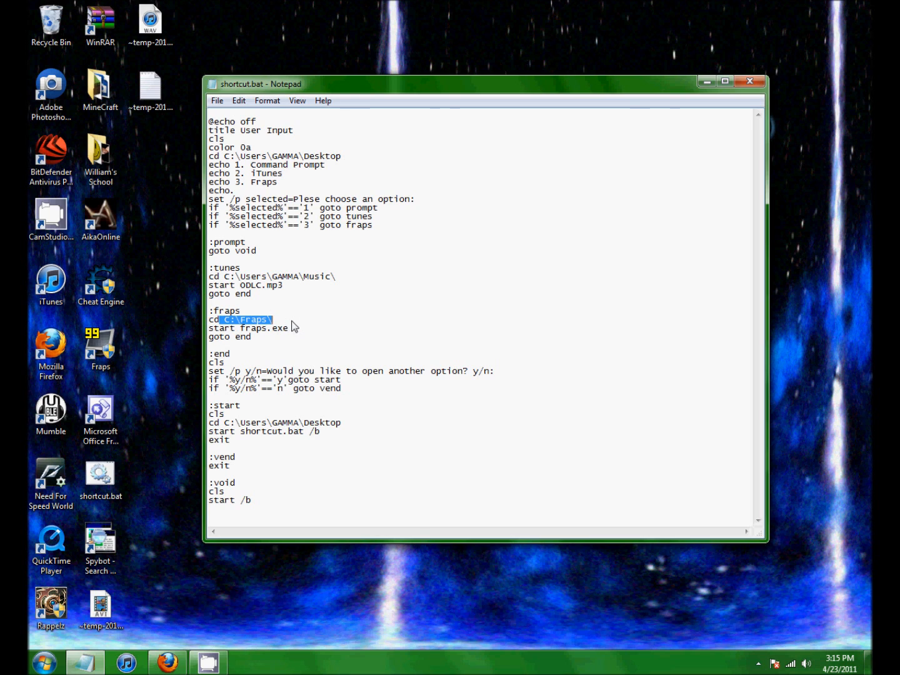
pyautogui.moveTo(265, 335)
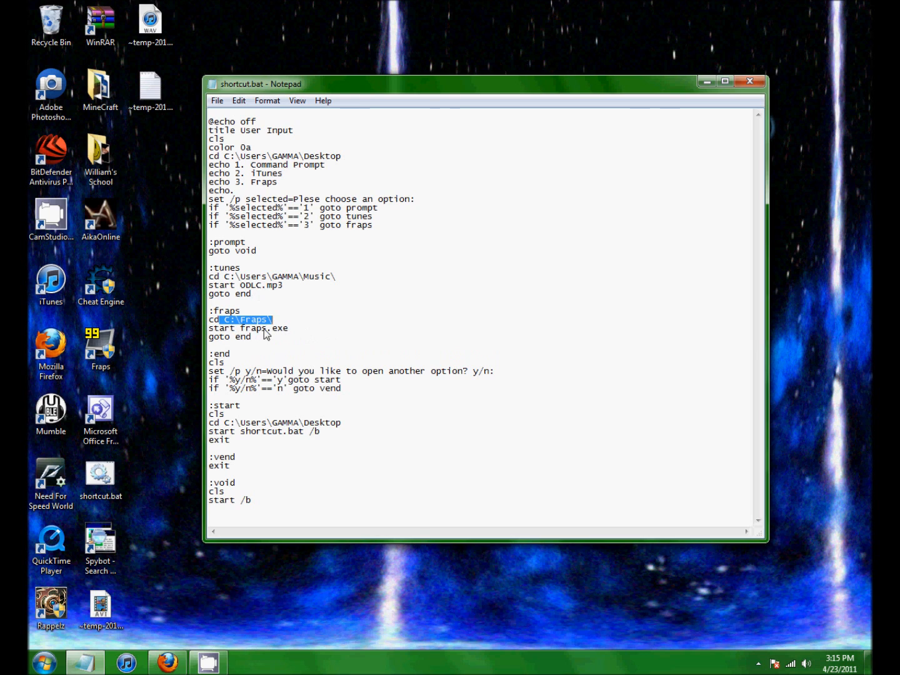
pyautogui.moveTo(305, 292)
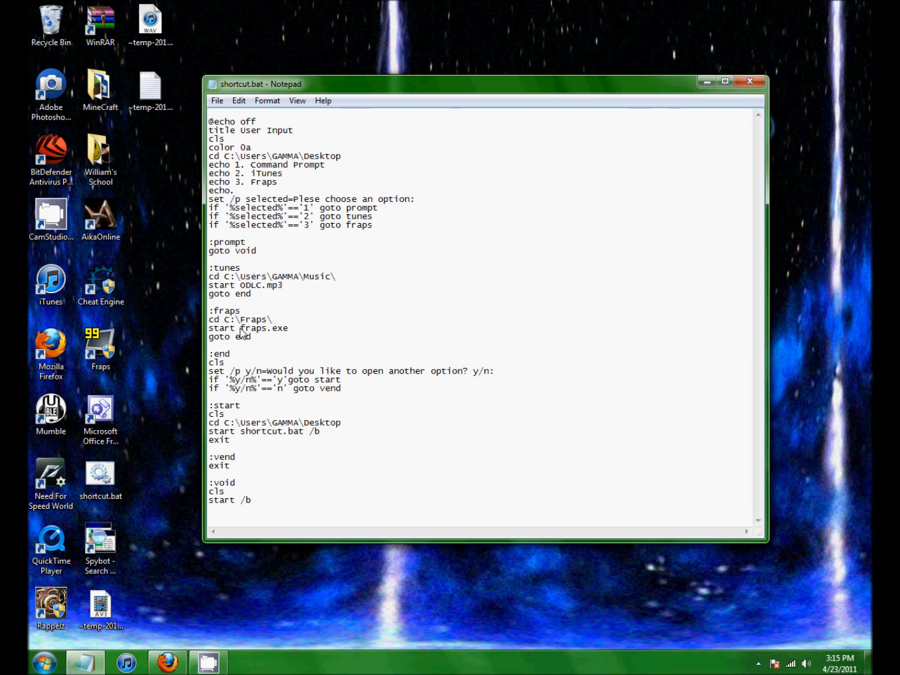
pyautogui.doubleClick(262, 327)
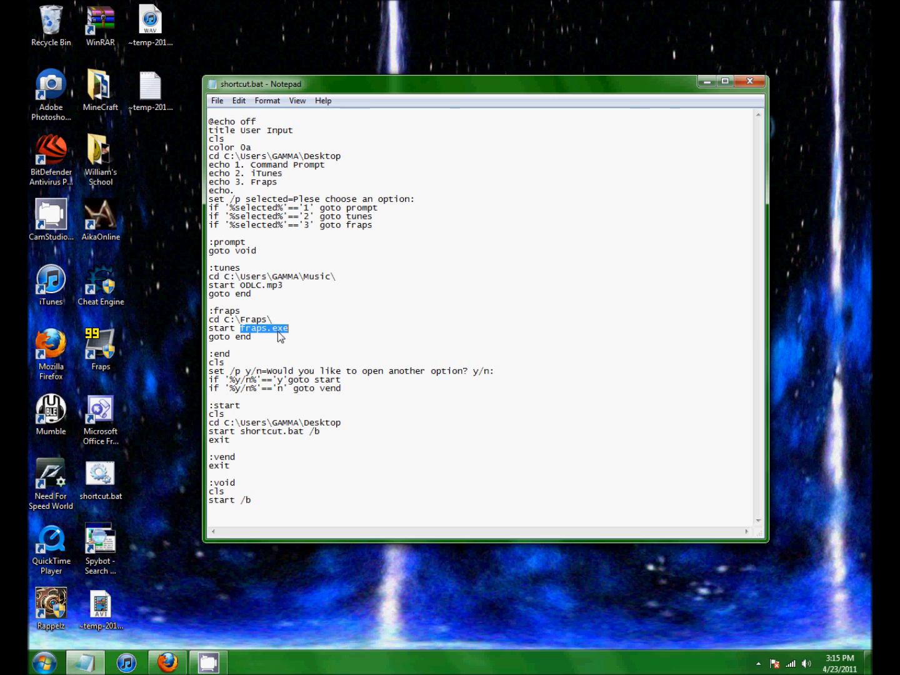
pyautogui.moveTo(283, 294)
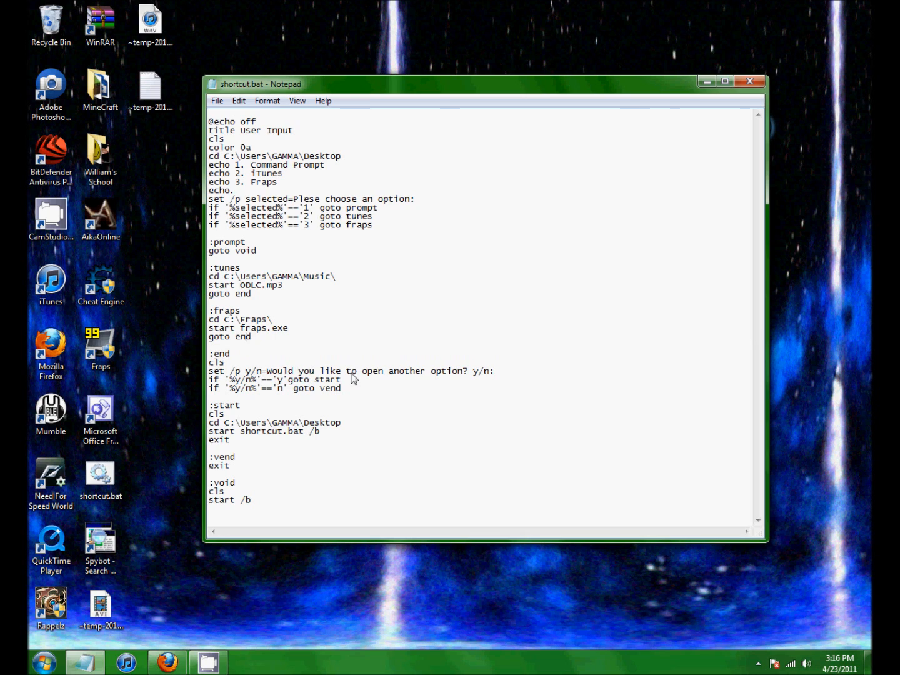
pyautogui.moveTo(488, 377)
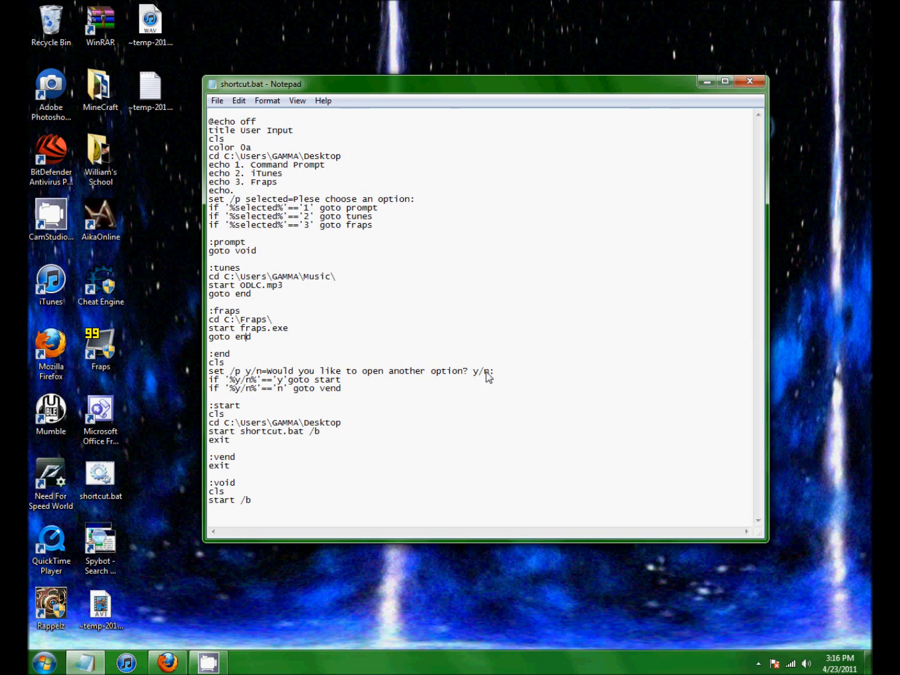
pyautogui.doubleClick(330, 388)
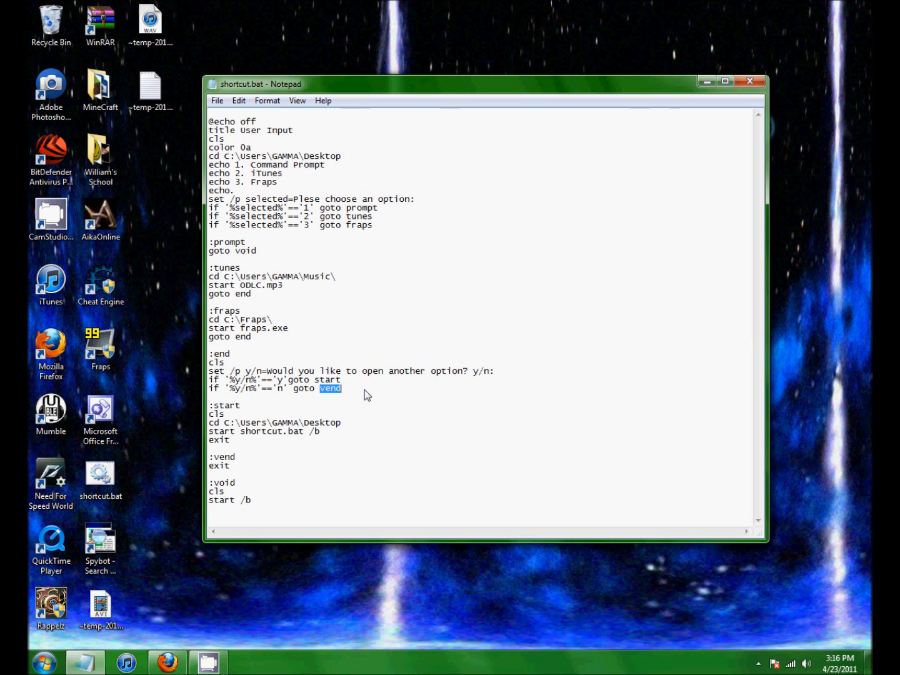